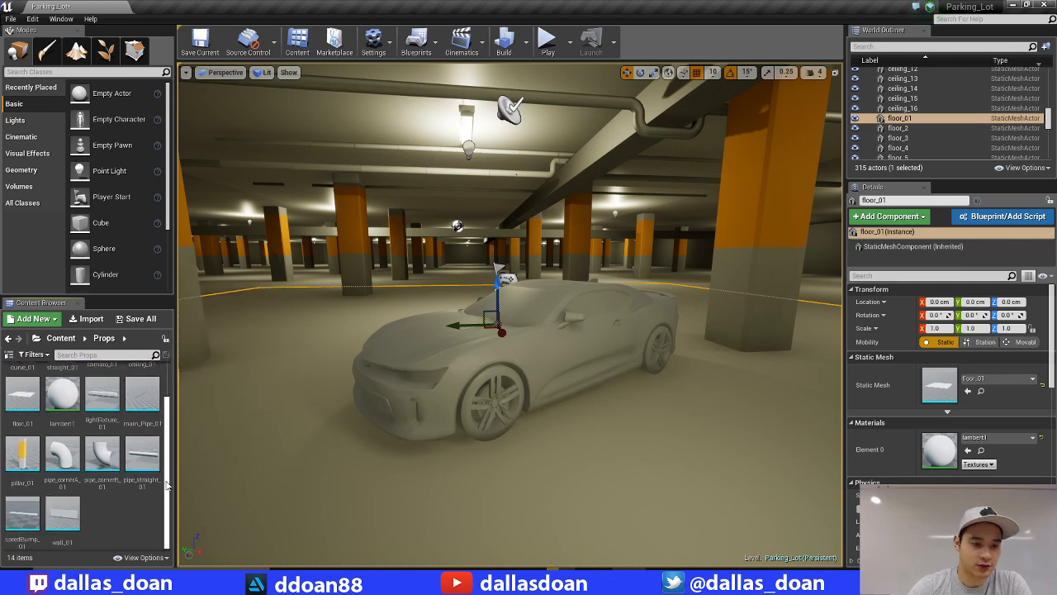
# - Open the Materials folder and create the CarBody_MAT and Wheel_MAT materials
pyautogui.click(61, 338)
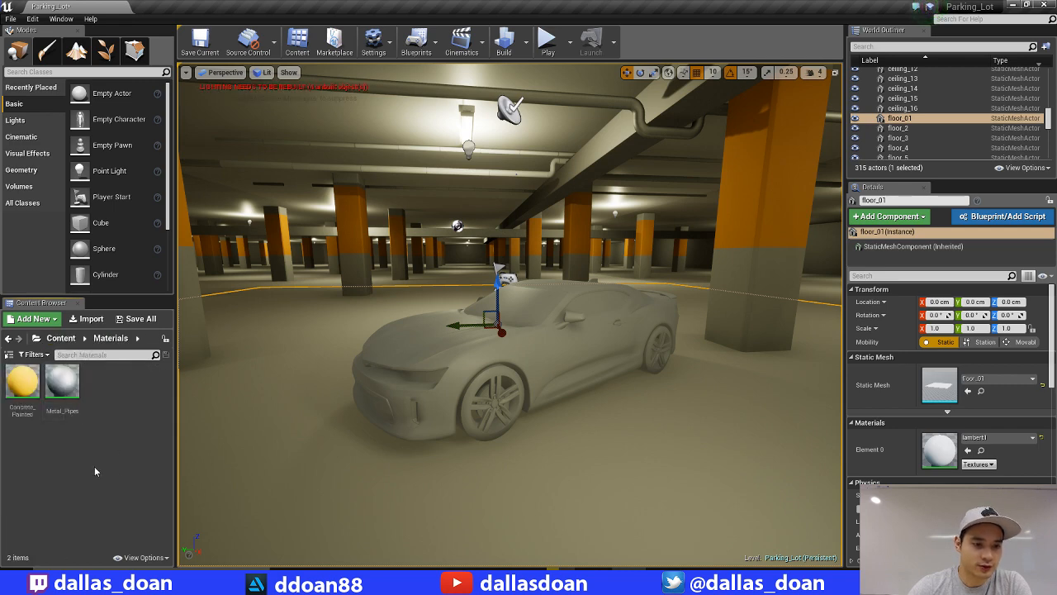
pyautogui.click(31, 318)
pyautogui.write('CarBody_MAT')
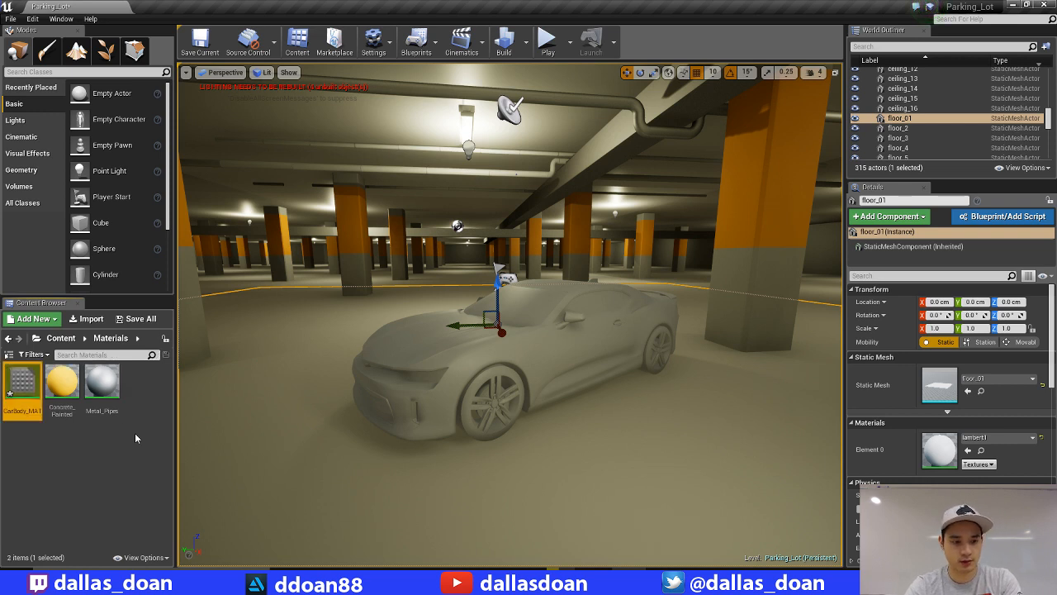
pyautogui.click(32, 318)
pyautogui.write('Wheel_MAT')
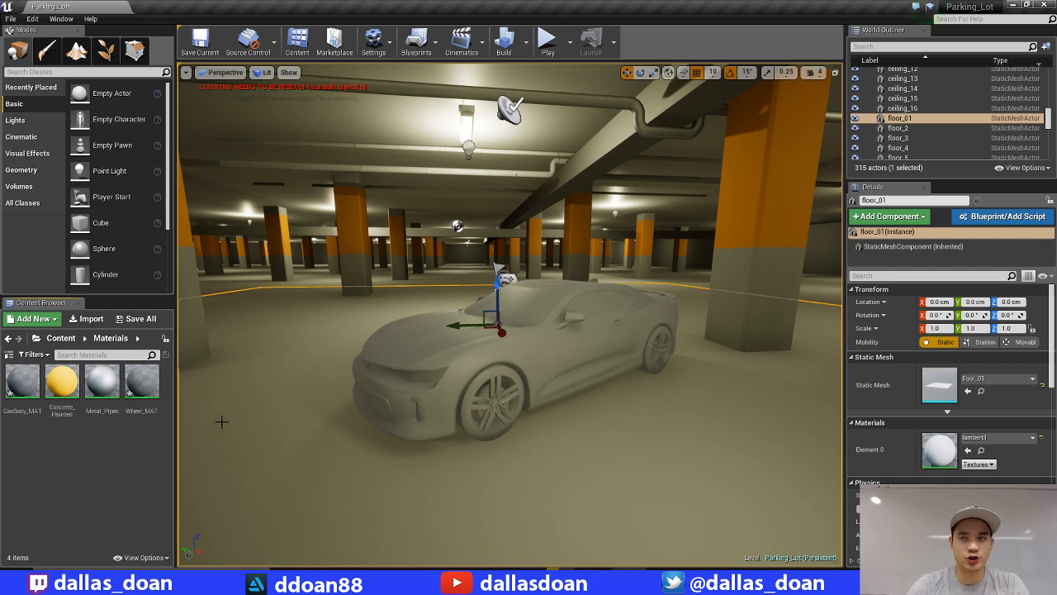
pyautogui.moveTo(430, 409)
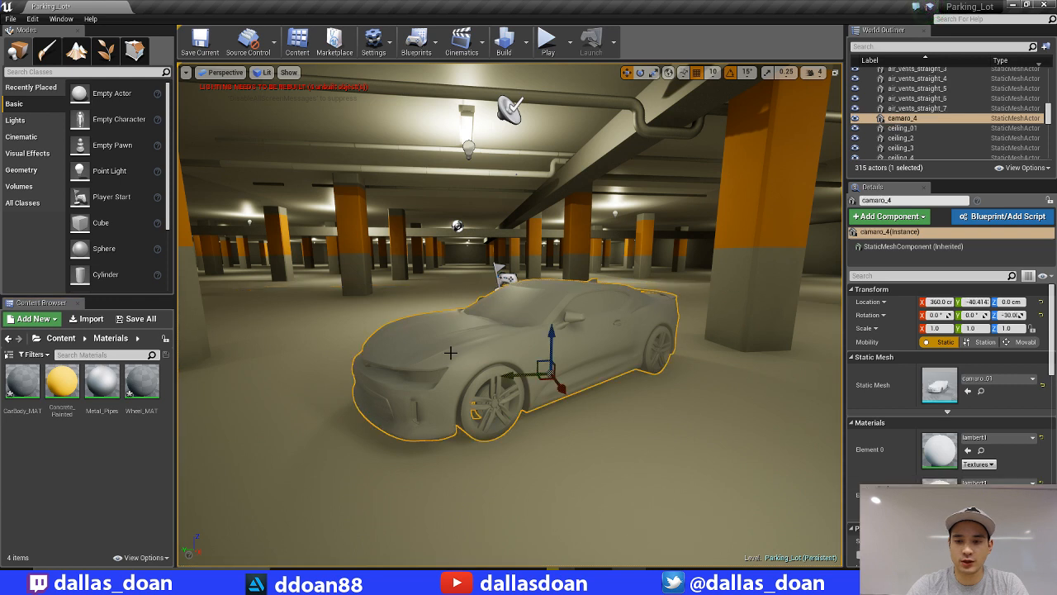
pyautogui.moveTo(399, 389)
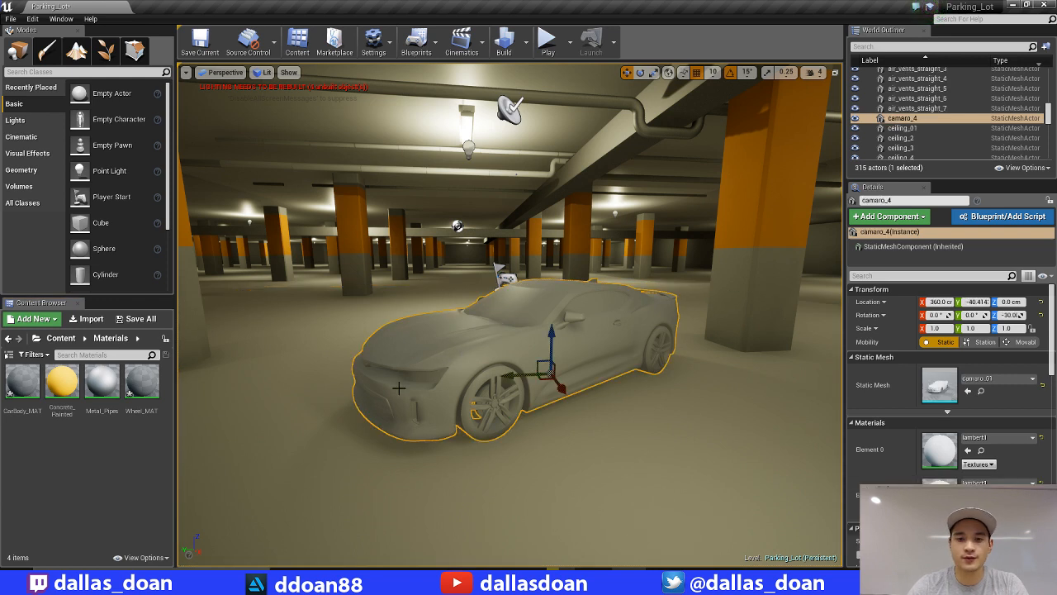
pyautogui.moveTo(357, 350)
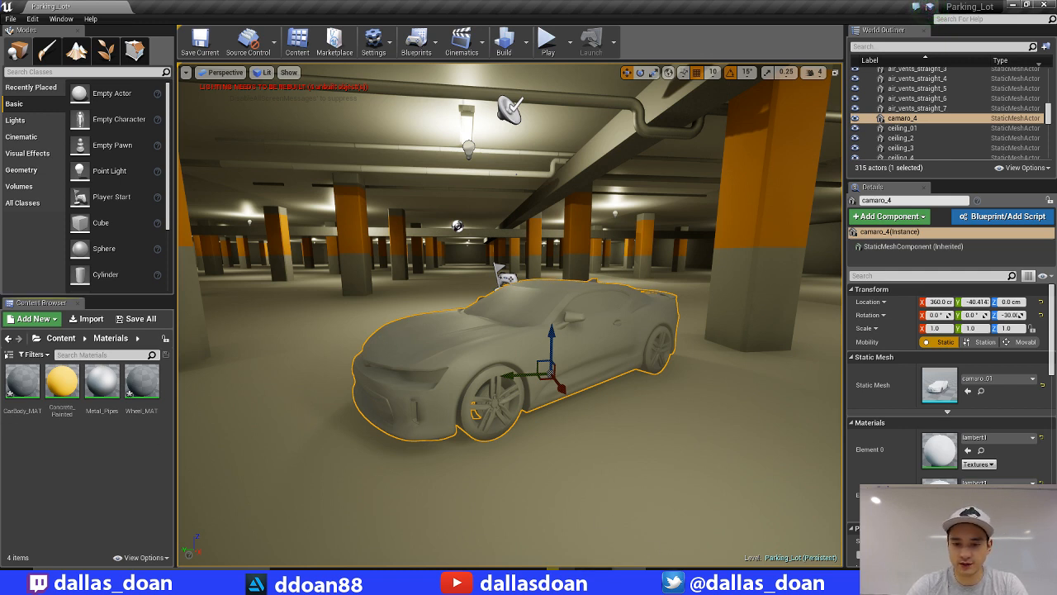
pyautogui.moveTo(600, 546)
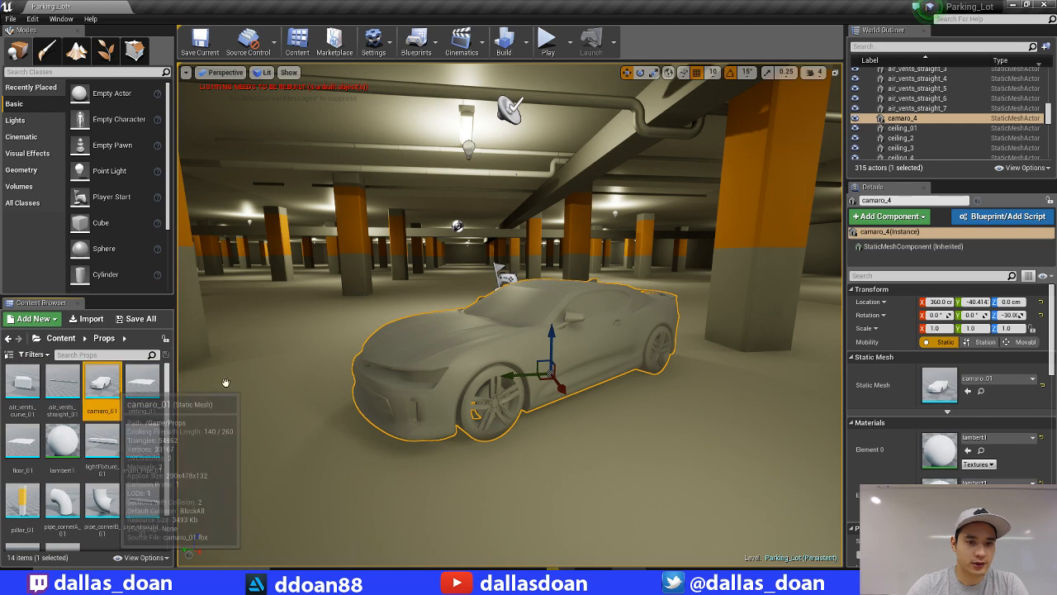
pyautogui.moveTo(337, 369)
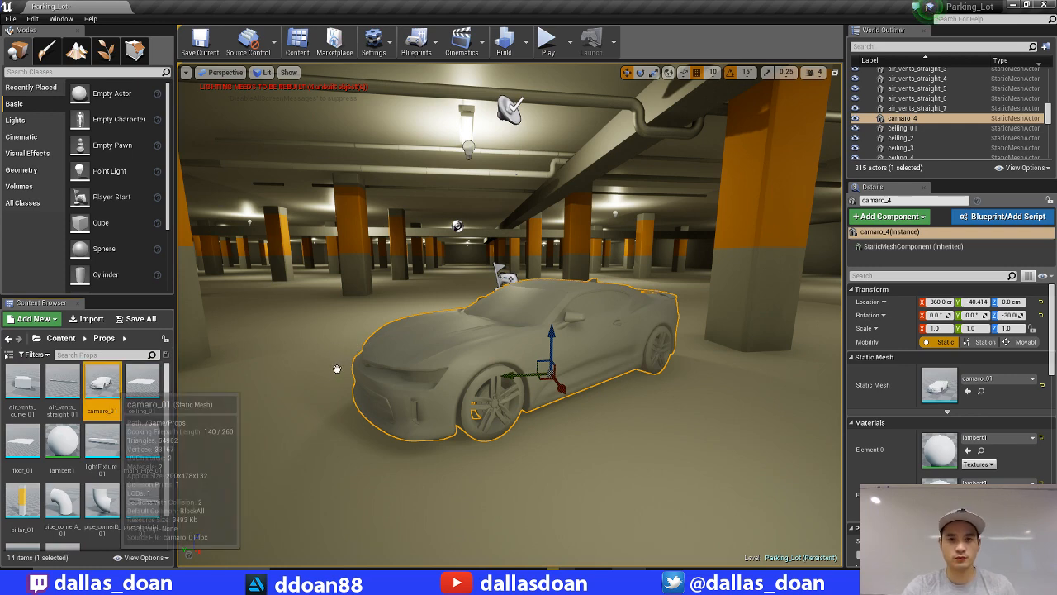
# - Open camaro_01 in a maximized mesh editor and pick CarBody_MAT for Element 0
pyautogui.doubleClick(101, 382)
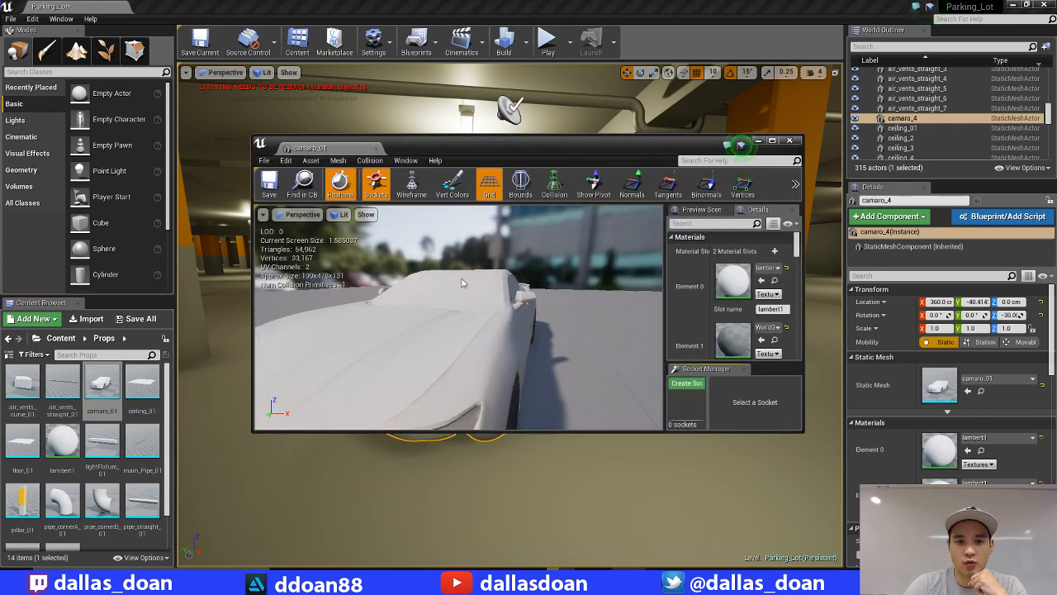
pyautogui.click(770, 141)
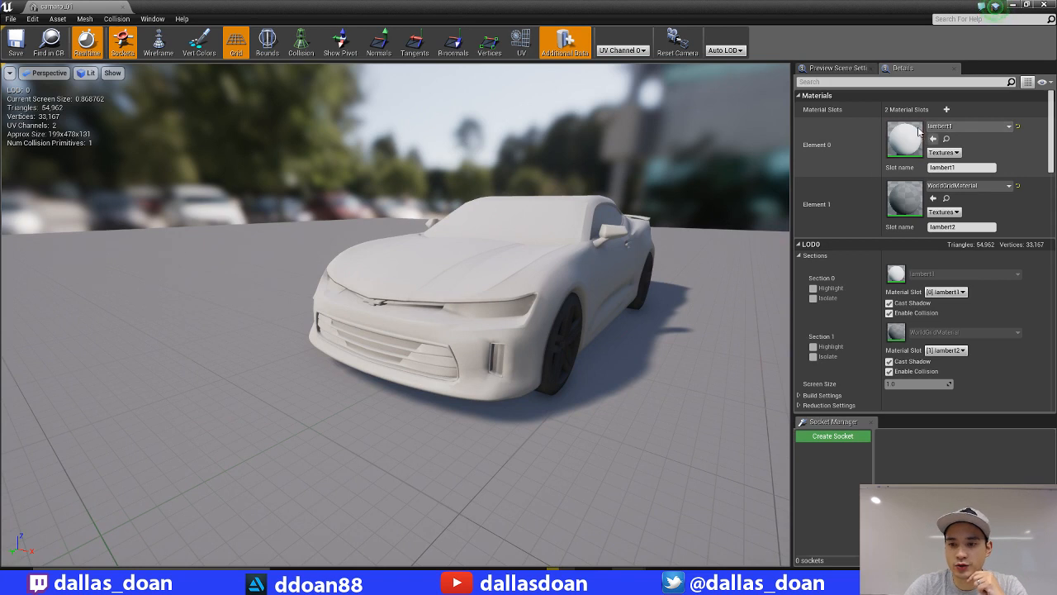
pyautogui.click(1018, 126)
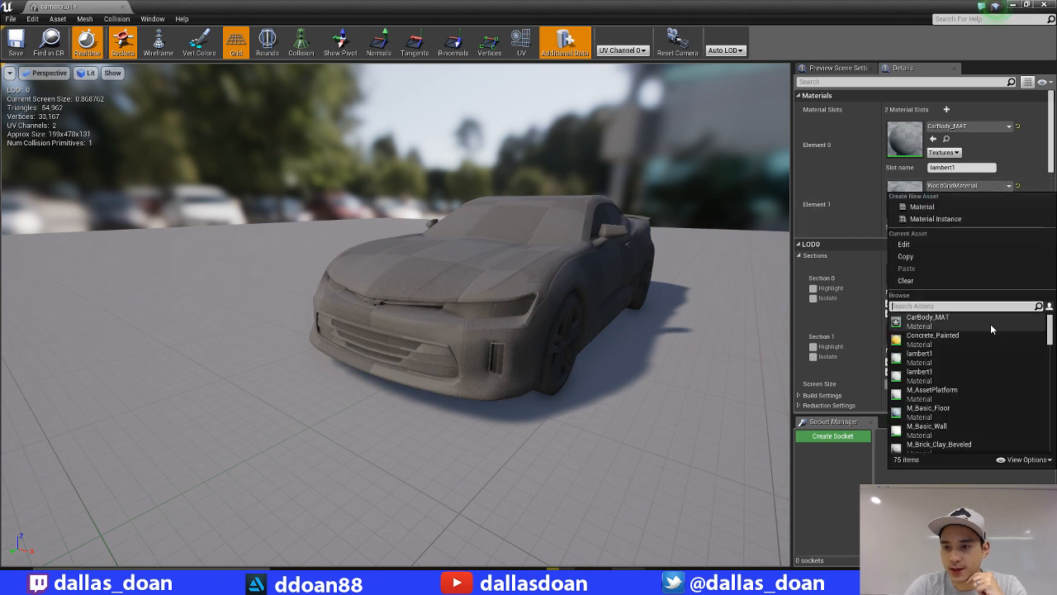
pyautogui.scroll(-3)
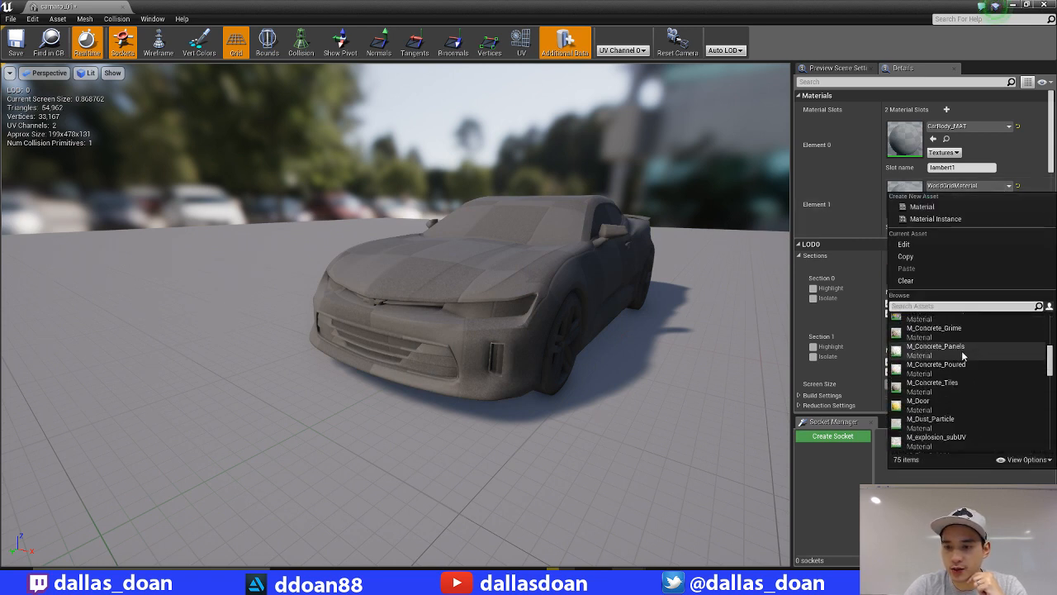
pyautogui.scroll(-3)
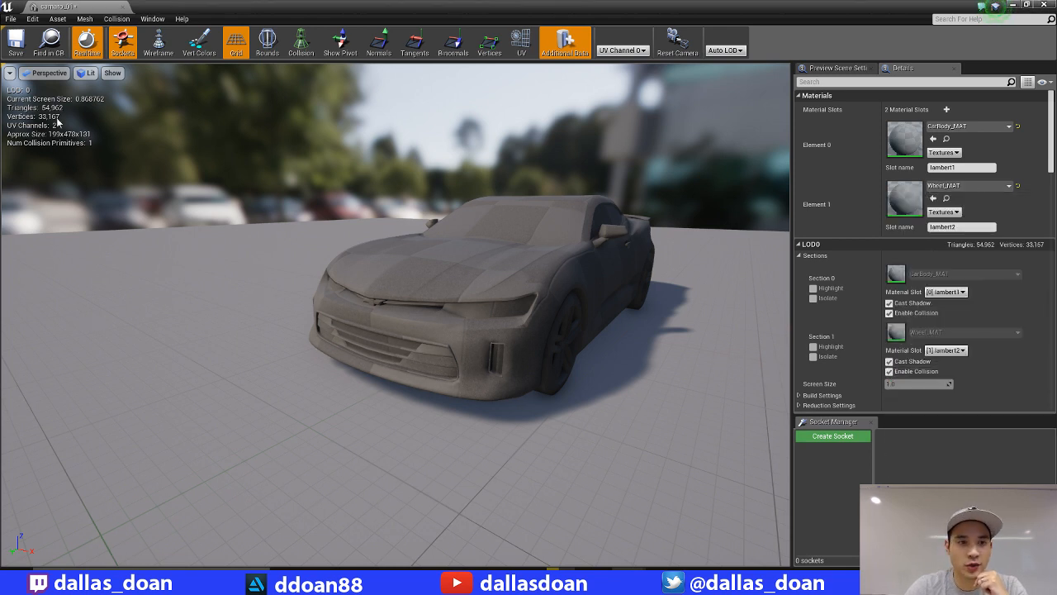
pyautogui.moveTo(15, 41)
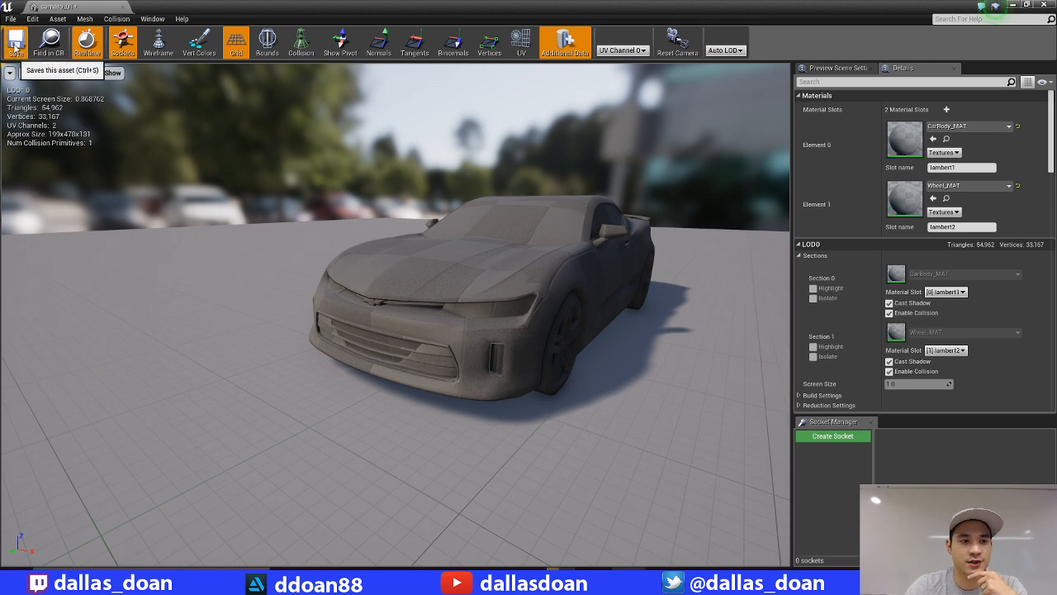
pyautogui.moveTo(159, 125)
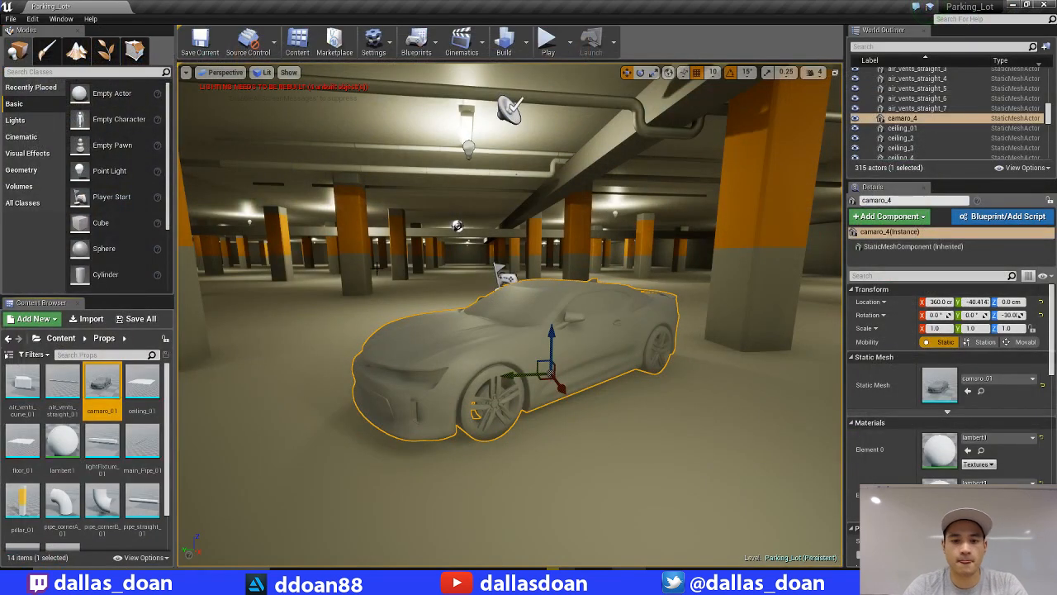
pyautogui.moveTo(590, 336)
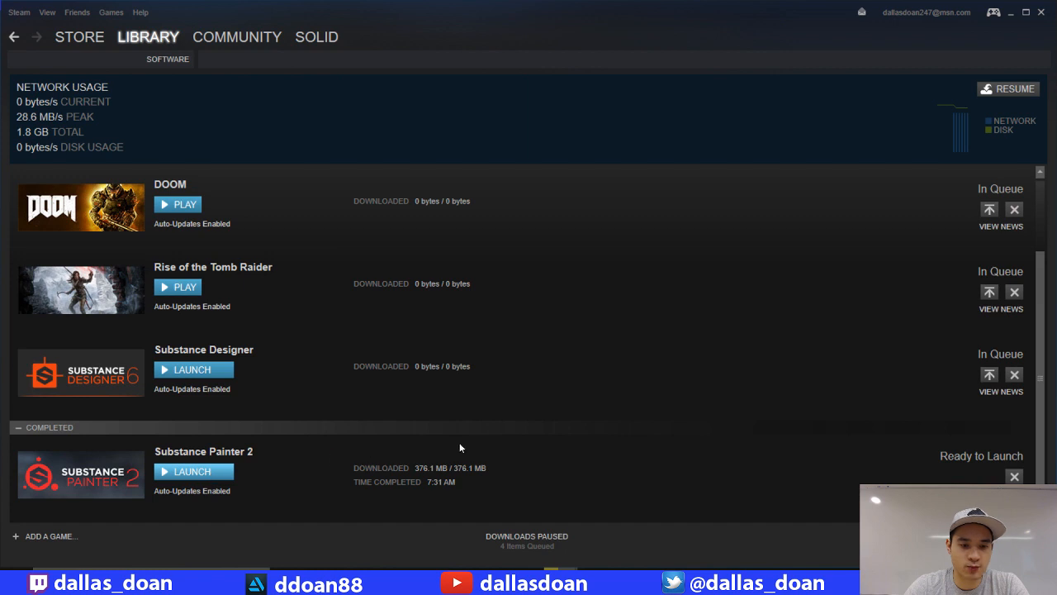
pyautogui.moveTo(599, 451)
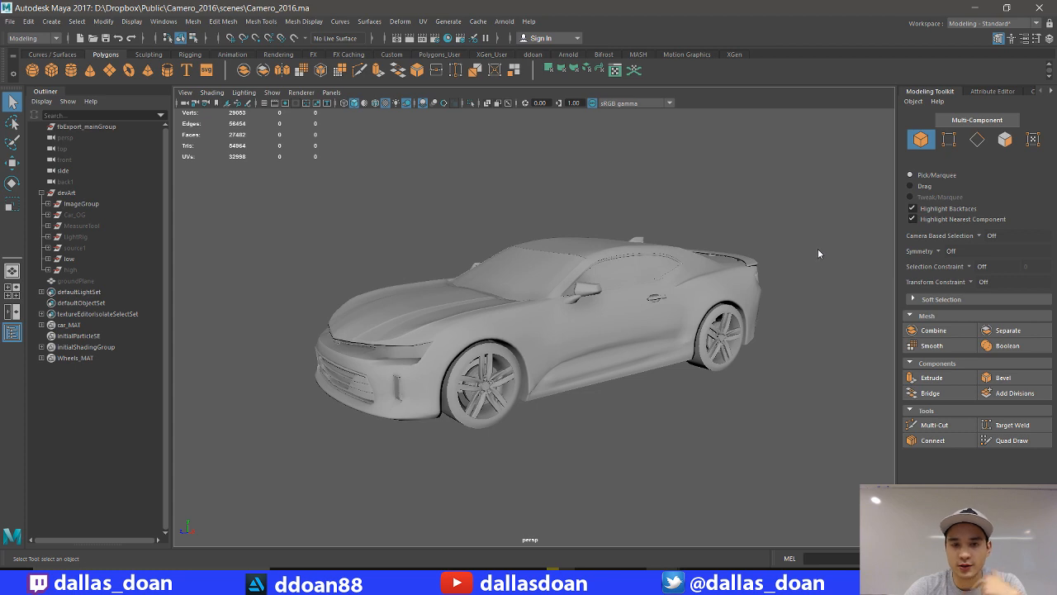
pyautogui.moveTo(758, 367)
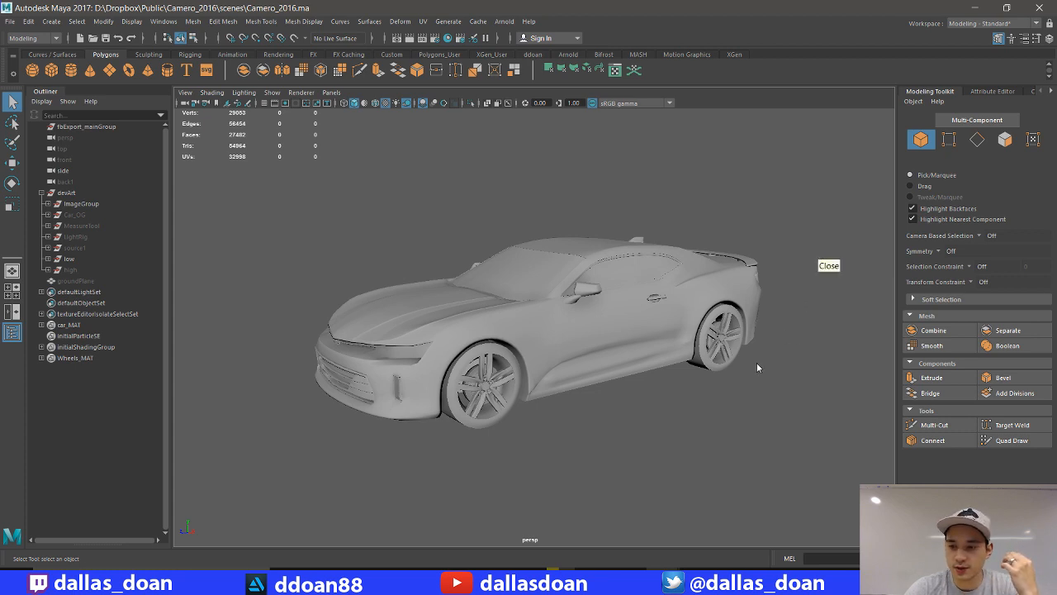
pyautogui.moveTo(828, 488)
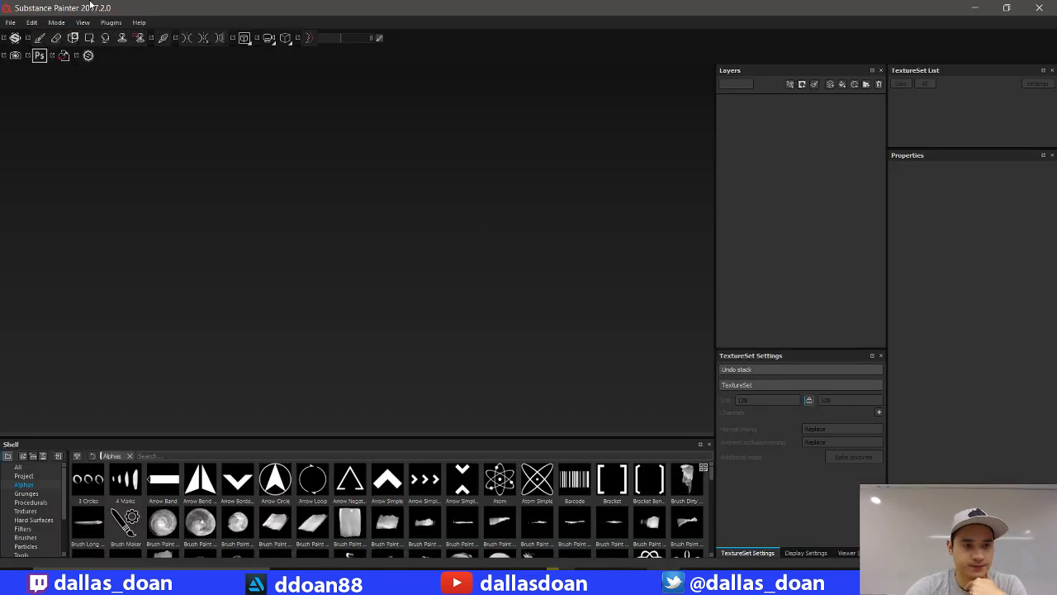
# - Load camero_2016_v2.spp from File > Recent Files
pyautogui.click(10, 23)
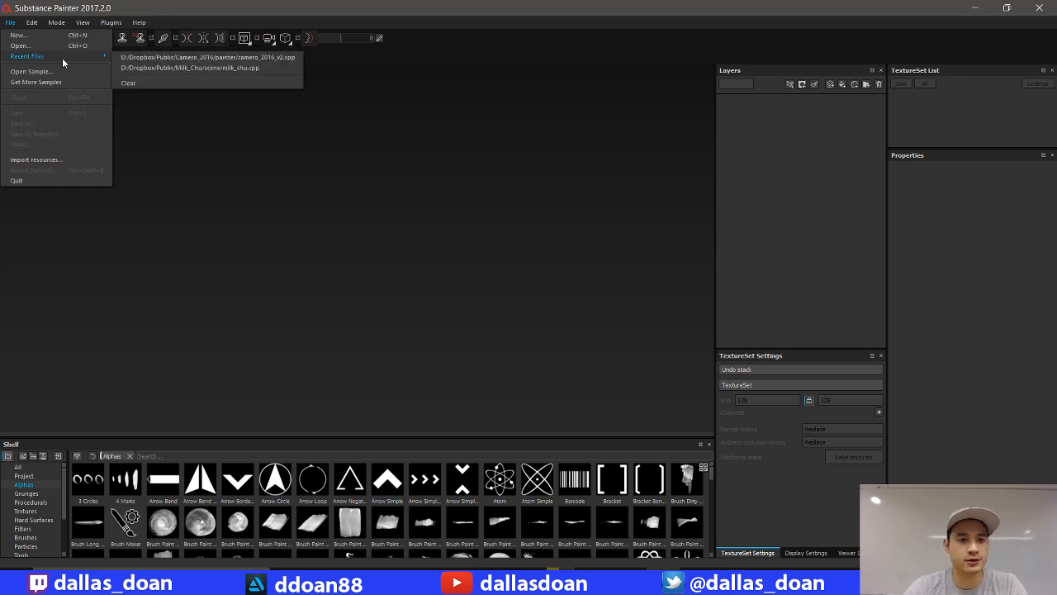
pyautogui.click(206, 57)
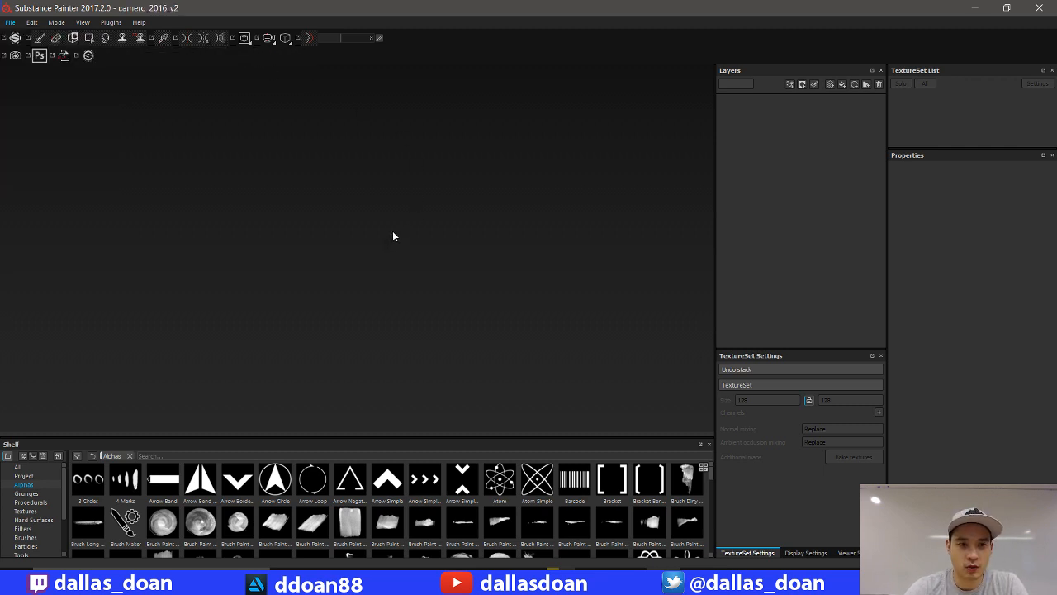
pyautogui.moveTo(408, 161)
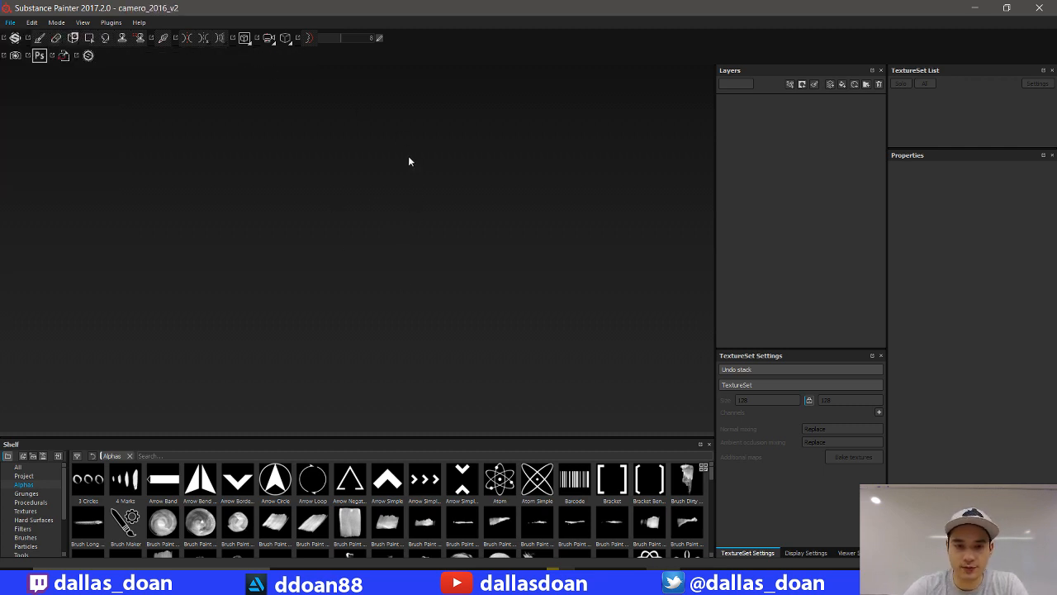
pyautogui.moveTo(459, 186)
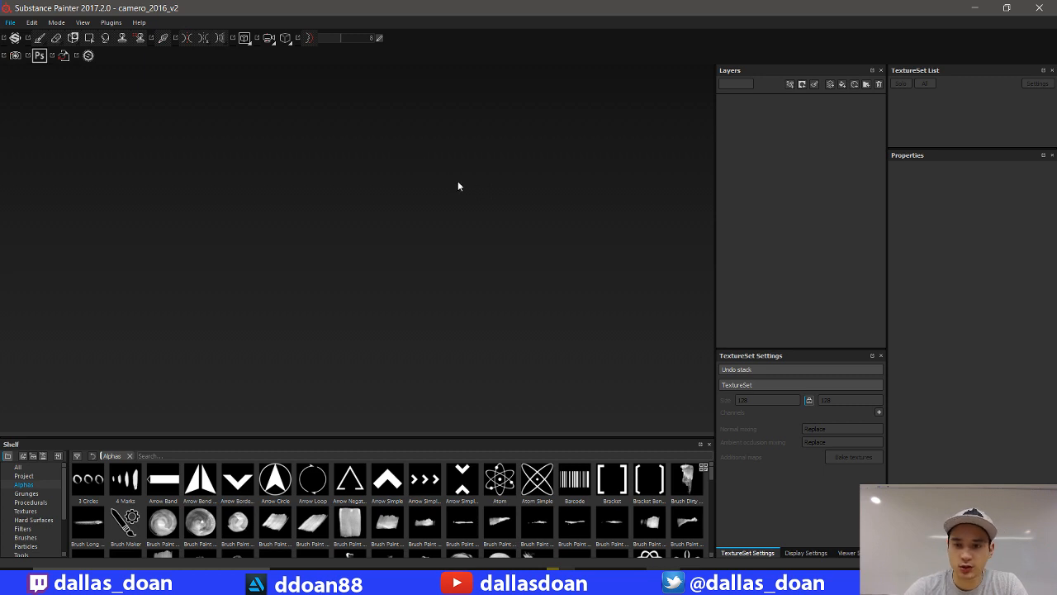
pyautogui.moveTo(414, 209)
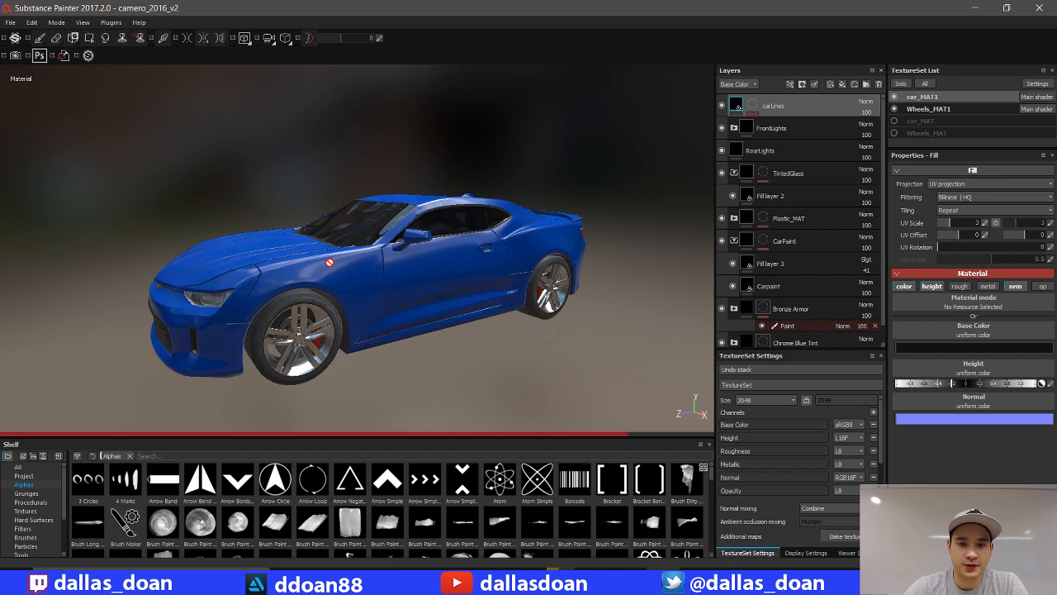
pyautogui.click(928, 108)
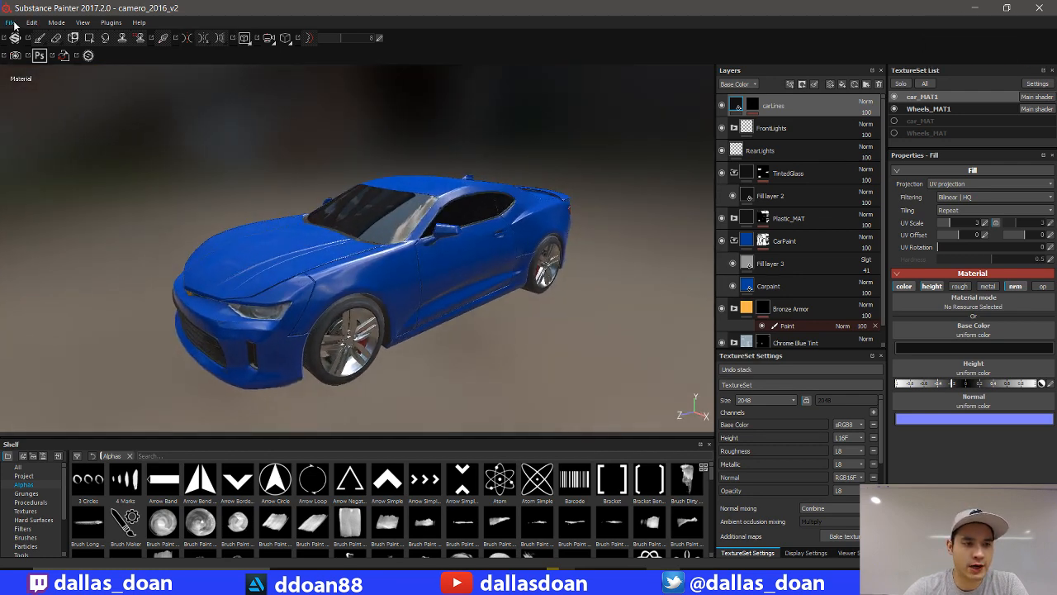
pyautogui.moveTo(60, 174)
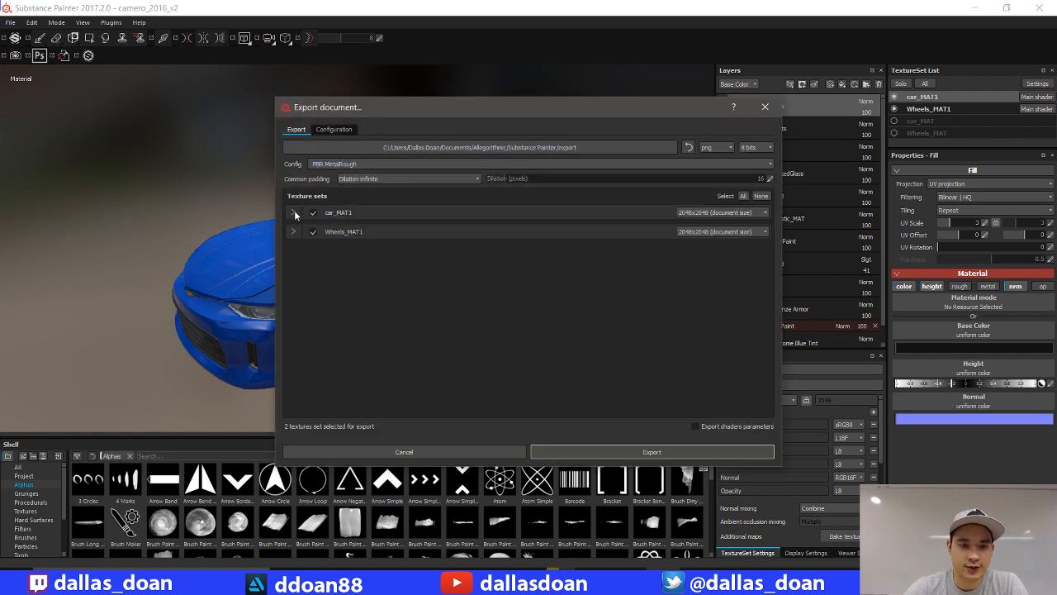
pyautogui.click(333, 163)
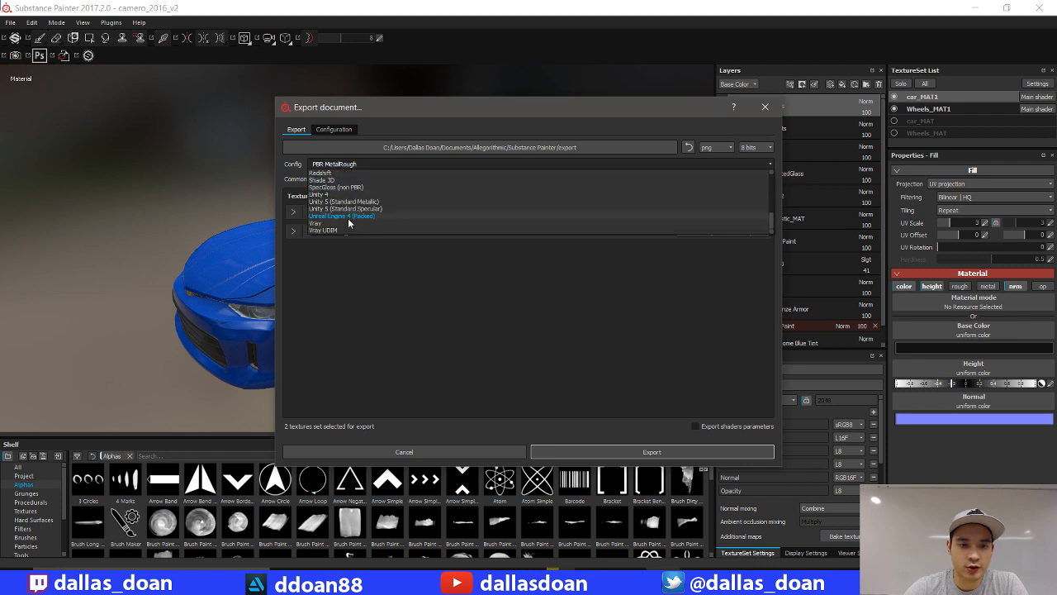
pyautogui.click(341, 216)
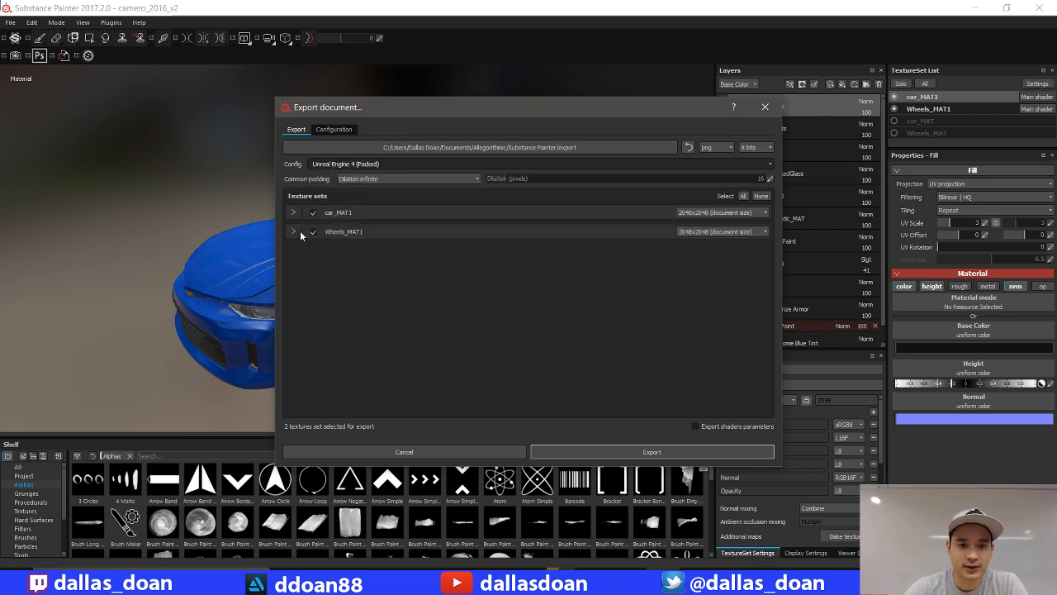
pyautogui.click(293, 212)
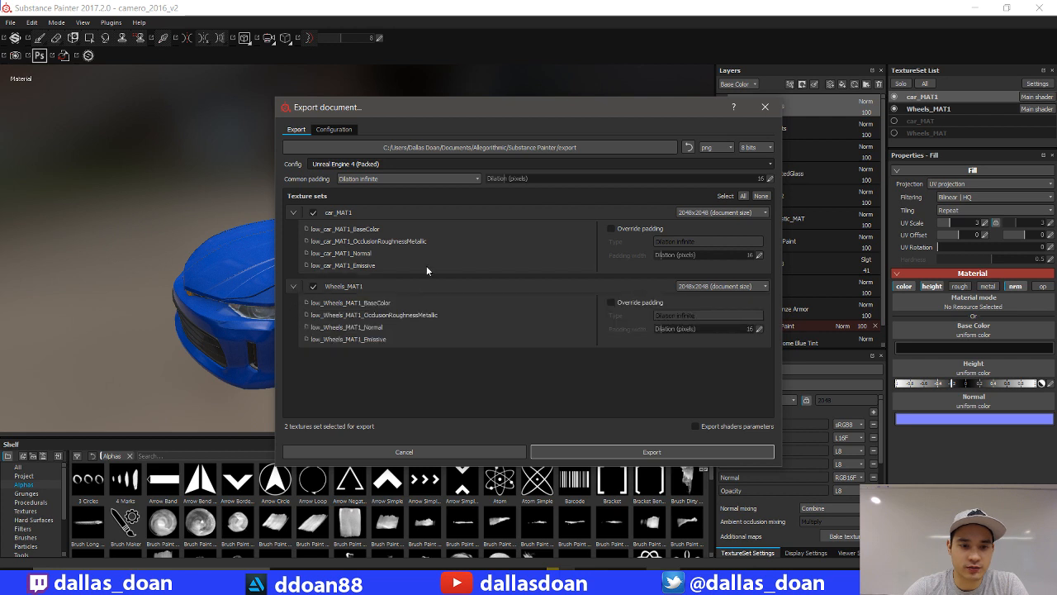
pyautogui.moveTo(462, 270)
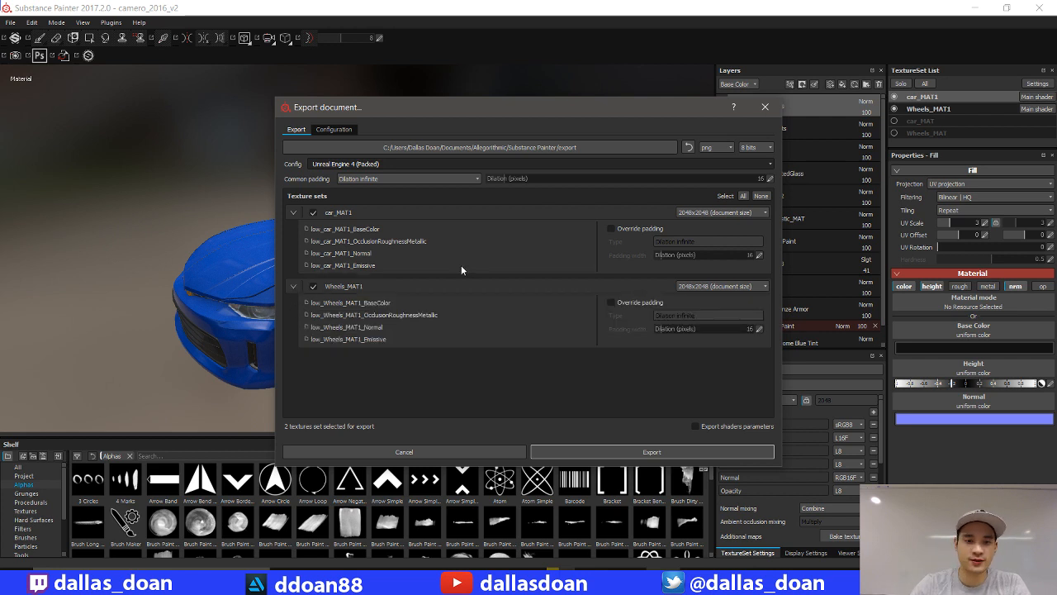
pyautogui.moveTo(366, 239)
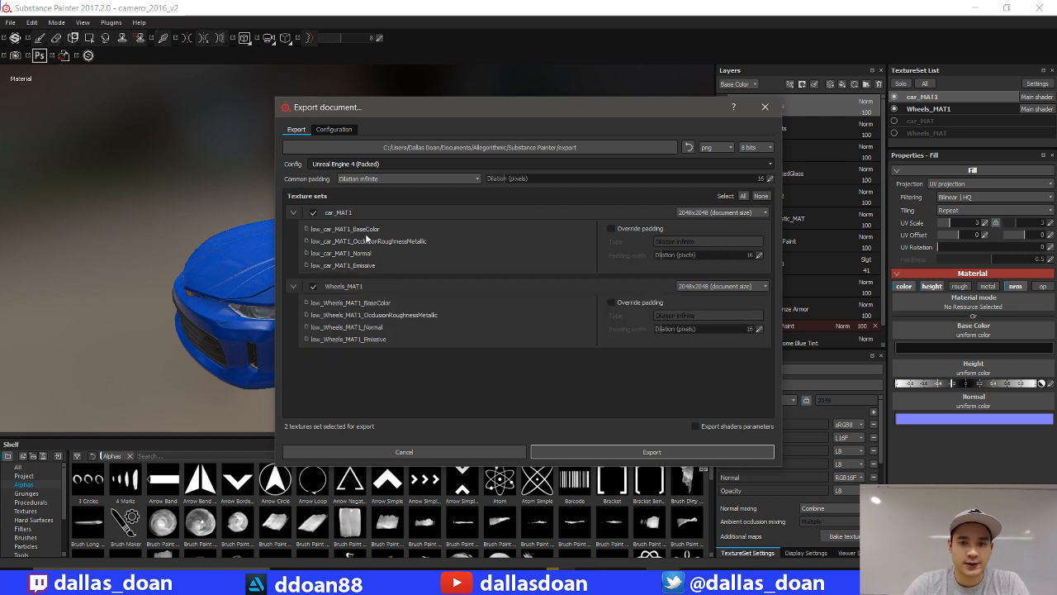
pyautogui.moveTo(381, 241)
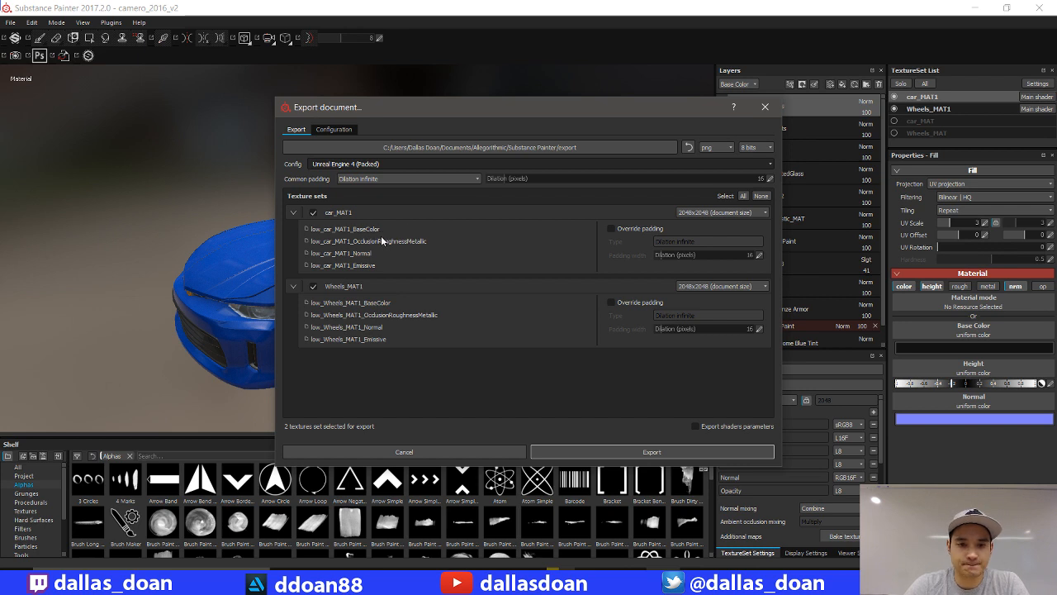
pyautogui.moveTo(404, 250)
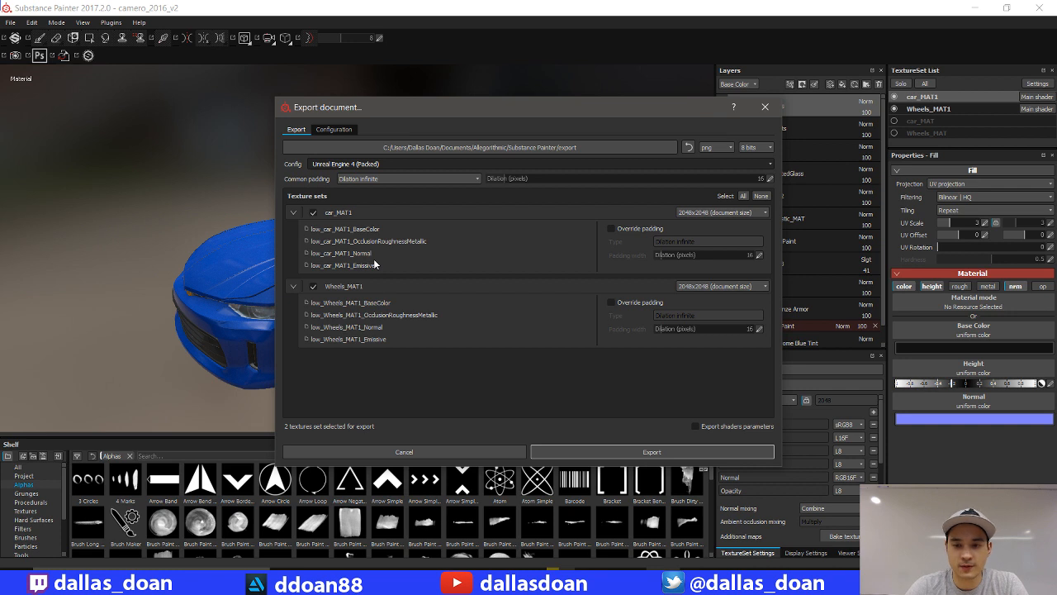
pyautogui.moveTo(341, 265)
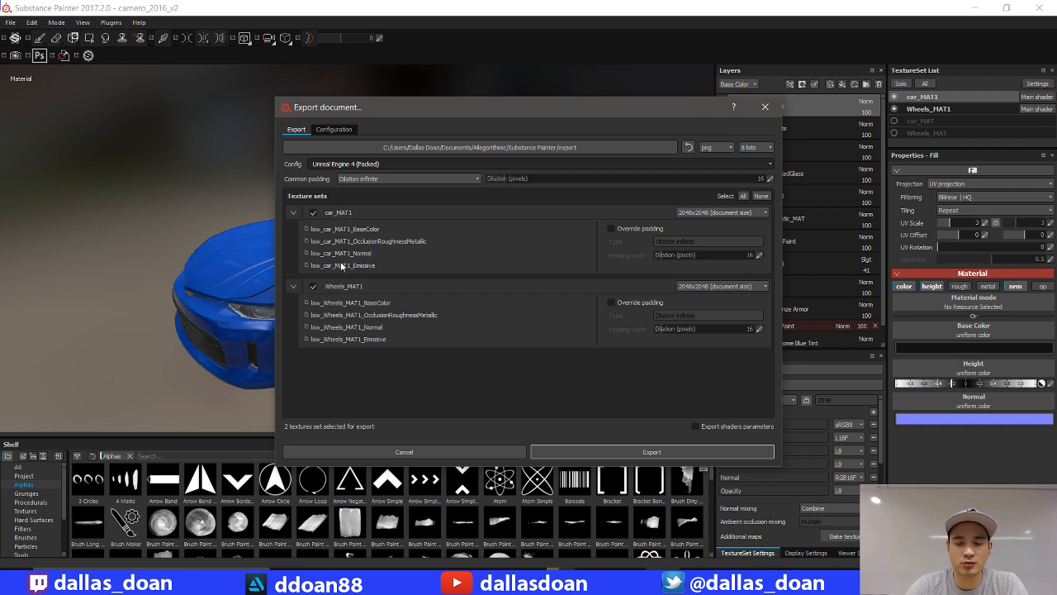
pyautogui.click(294, 212)
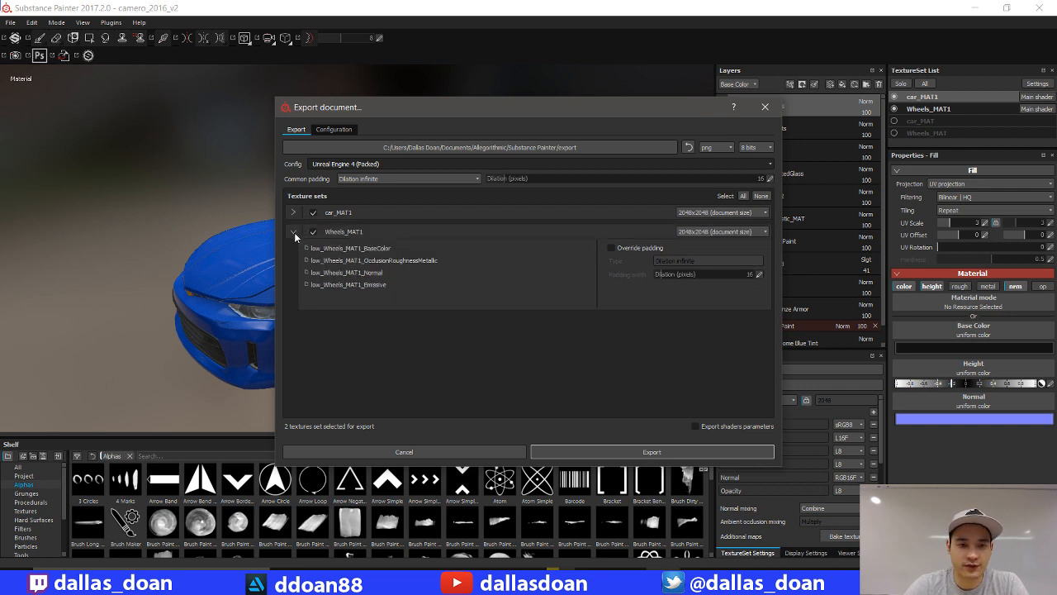
pyautogui.click(293, 231)
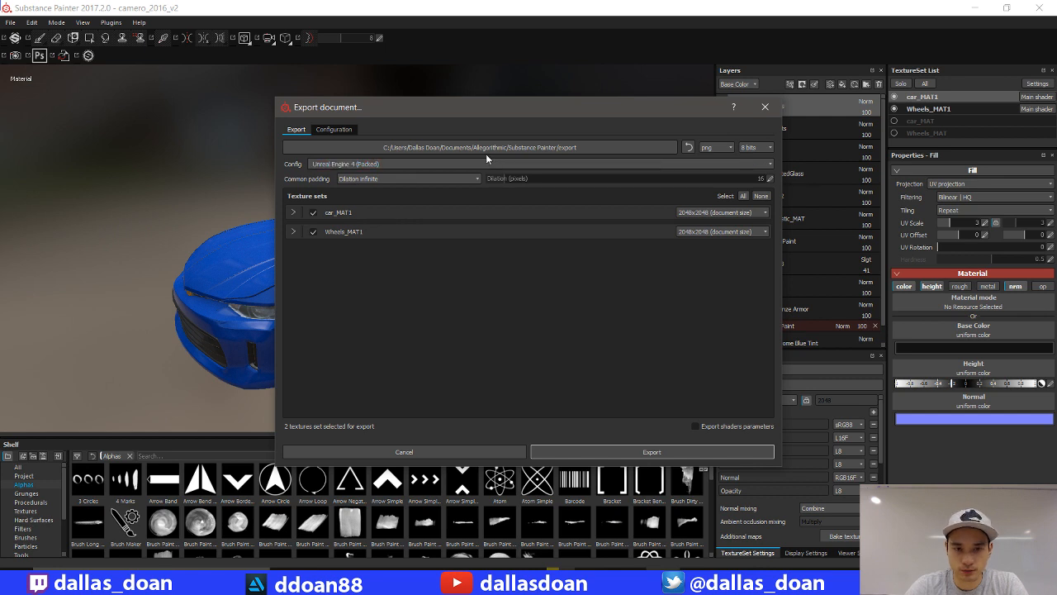
pyautogui.click(715, 147)
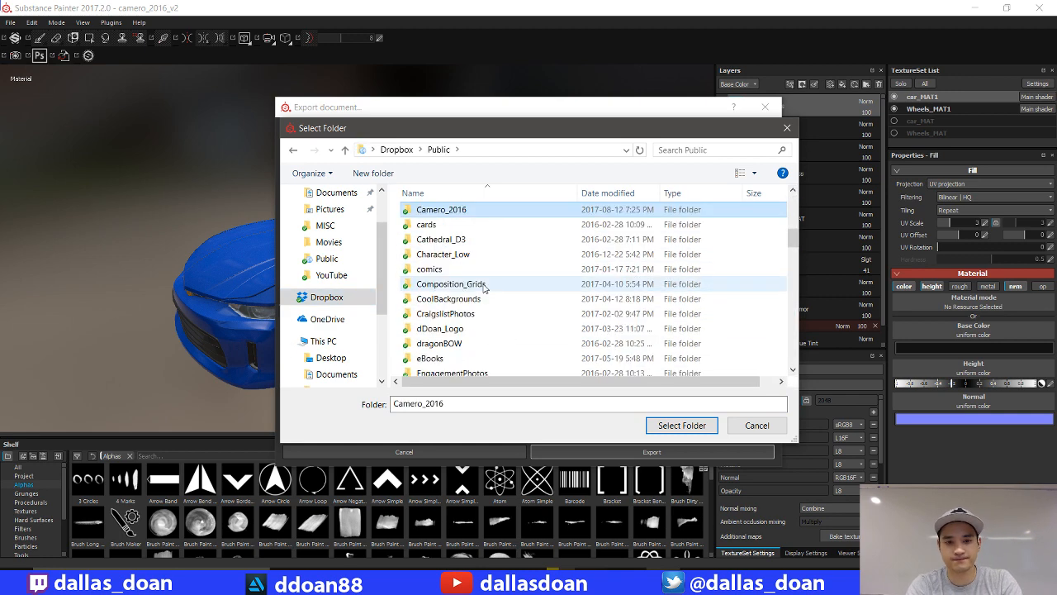
# - Browse the Select Folder dialog into Parking_Lot/Parking_Lot/Content
pyautogui.doubleClick(441, 209)
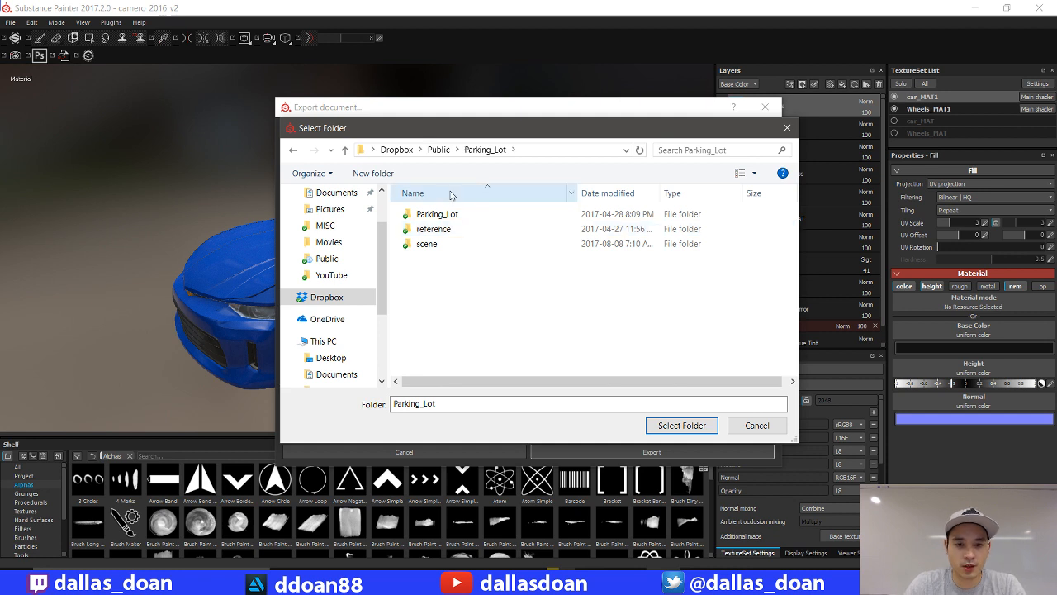
pyautogui.doubleClick(438, 213)
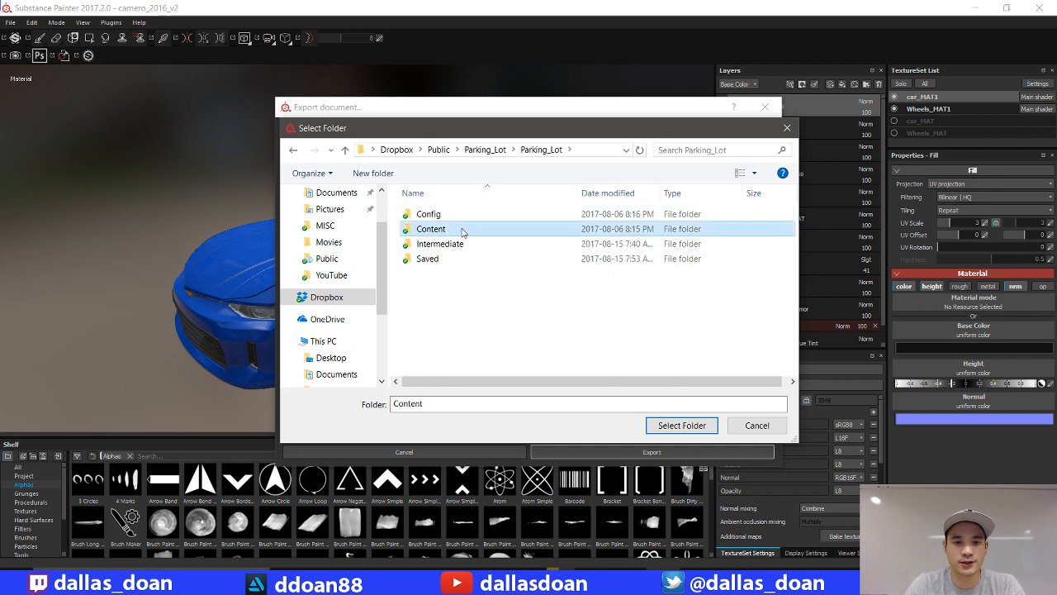
pyautogui.doubleClick(430, 229)
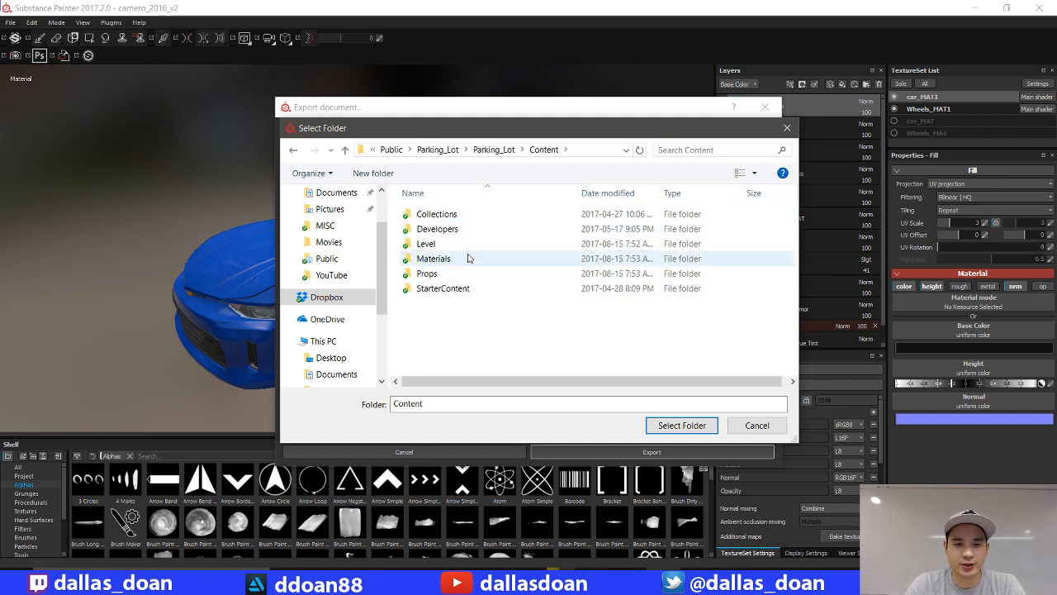
pyautogui.doubleClick(434, 259)
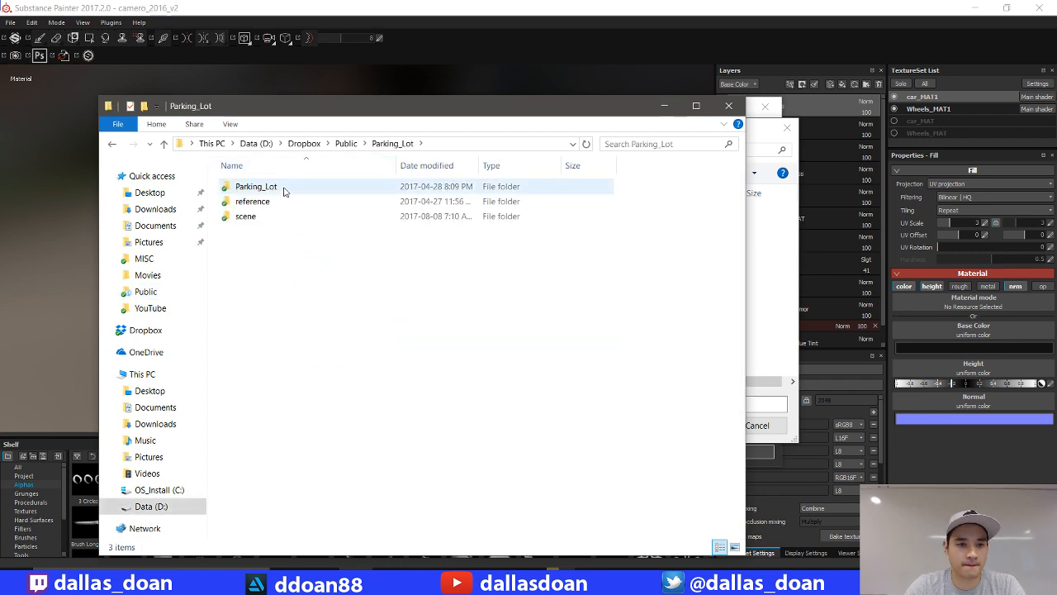
pyautogui.doubleClick(255, 186)
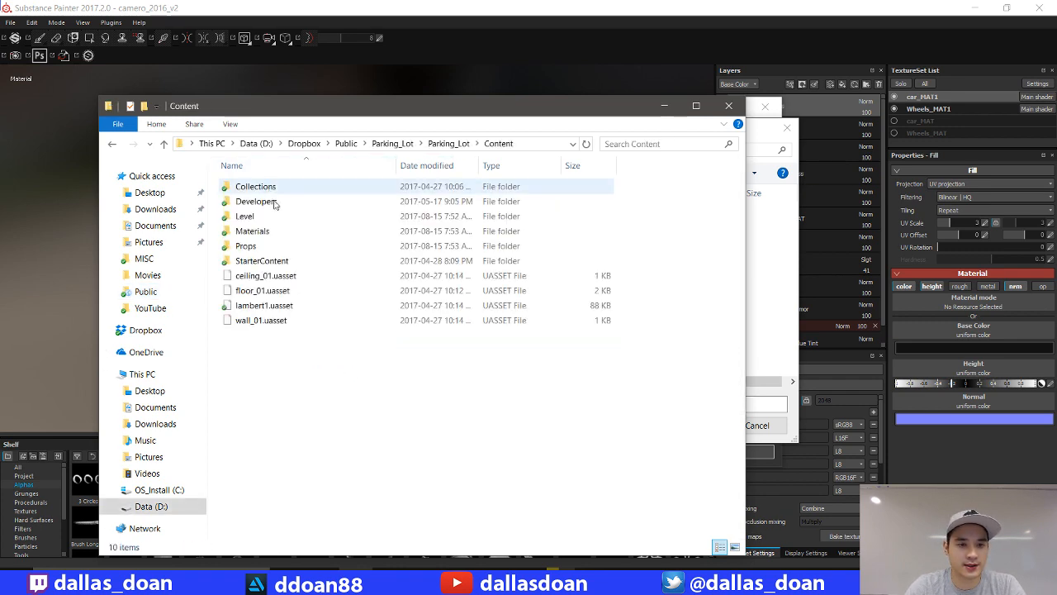
pyautogui.doubleClick(252, 230)
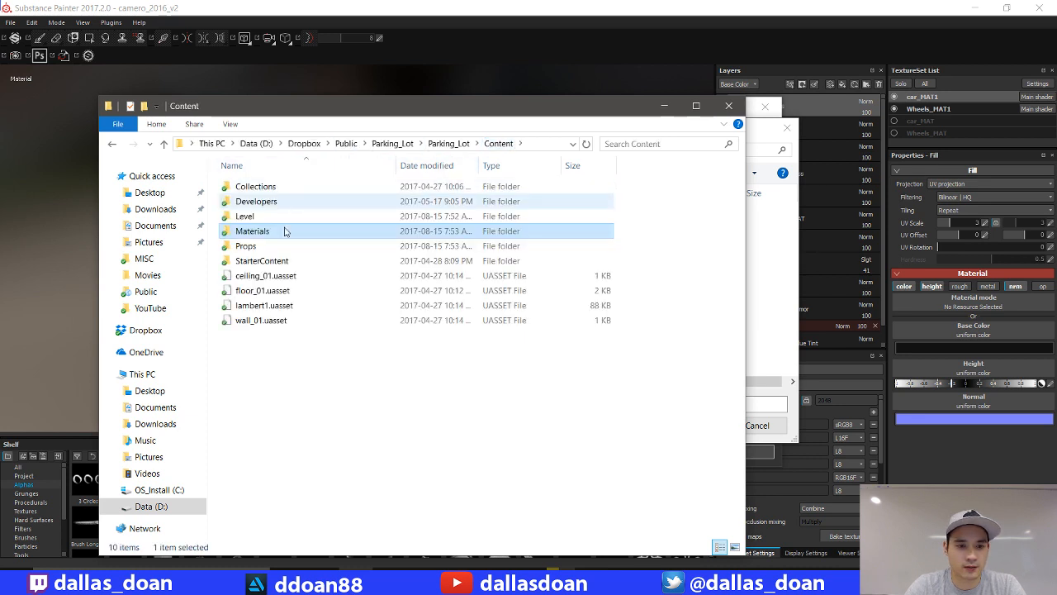
# - Look inside Props, return to Content, and create a new Textures folder
pyautogui.click(246, 245)
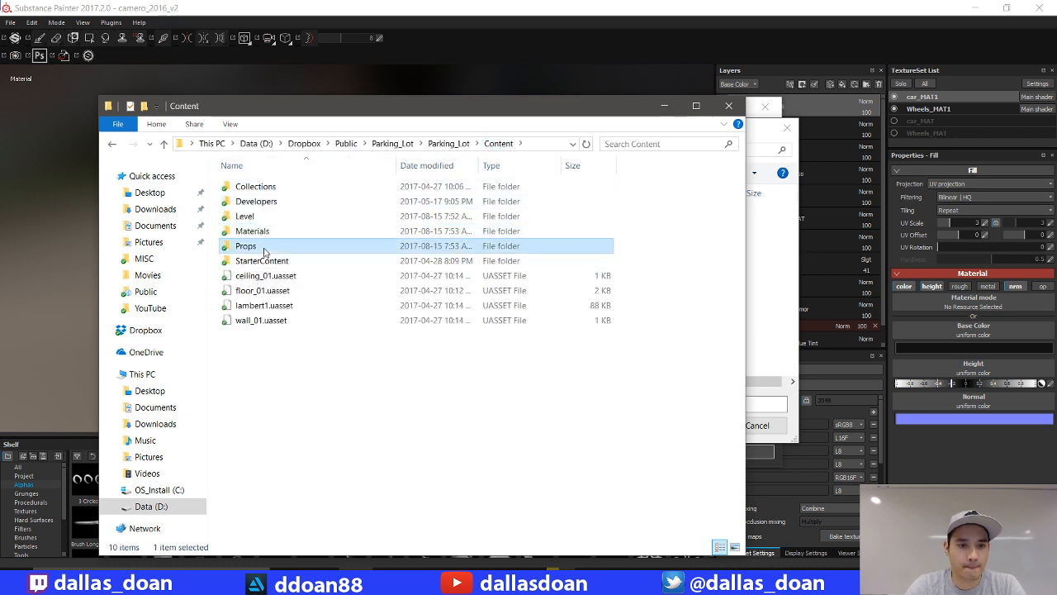
pyautogui.doubleClick(246, 246)
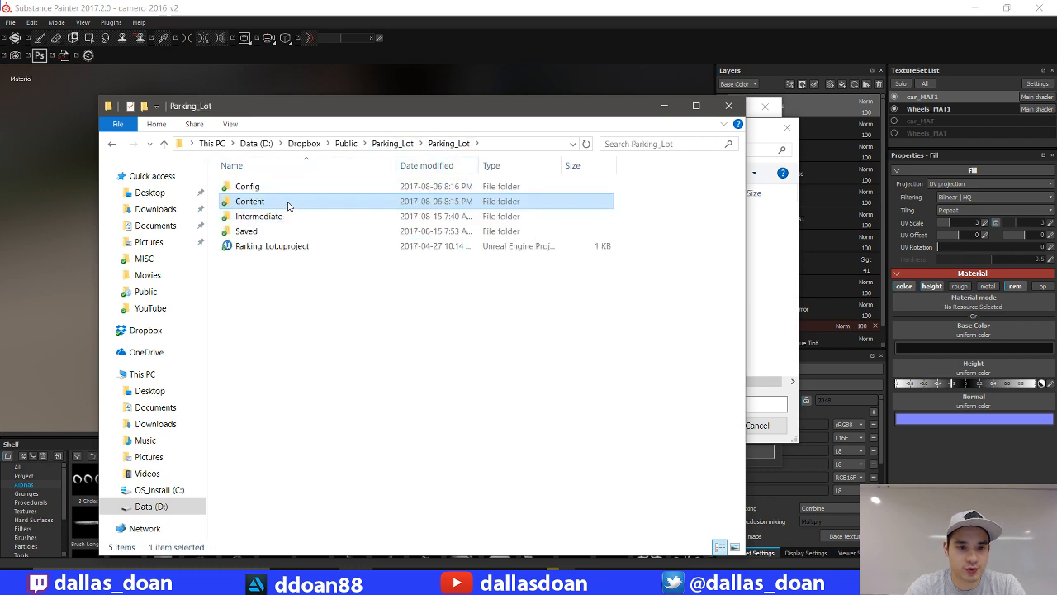
pyautogui.doubleClick(249, 201)
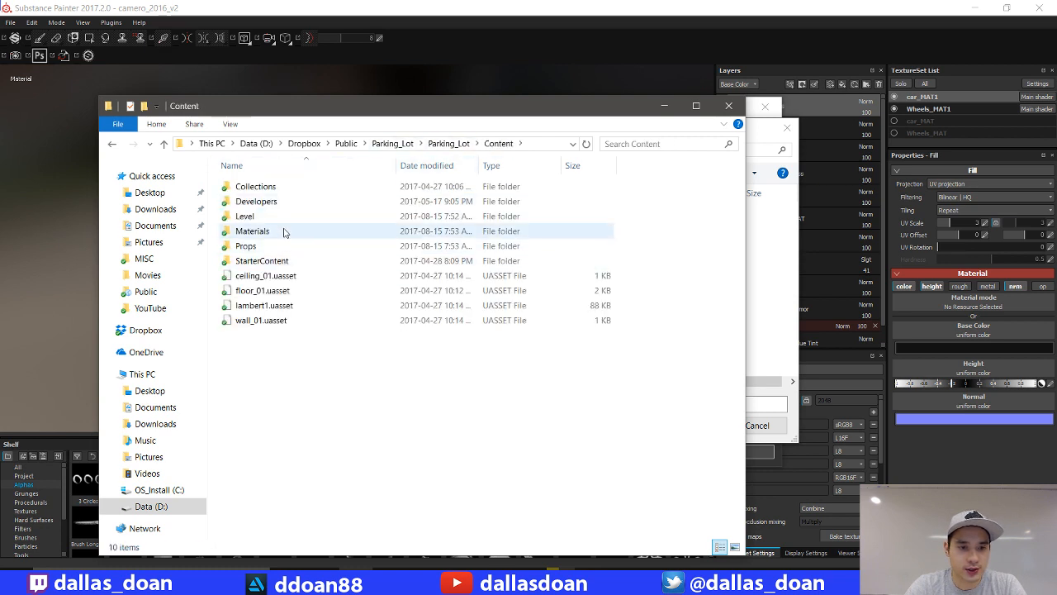
pyautogui.click(252, 230)
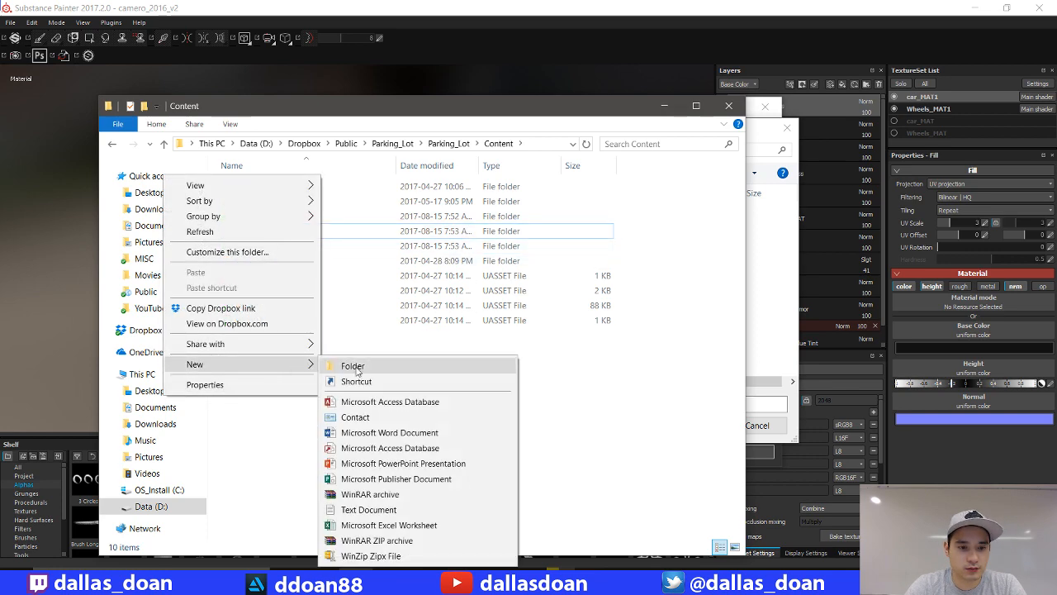
pyautogui.click(352, 366)
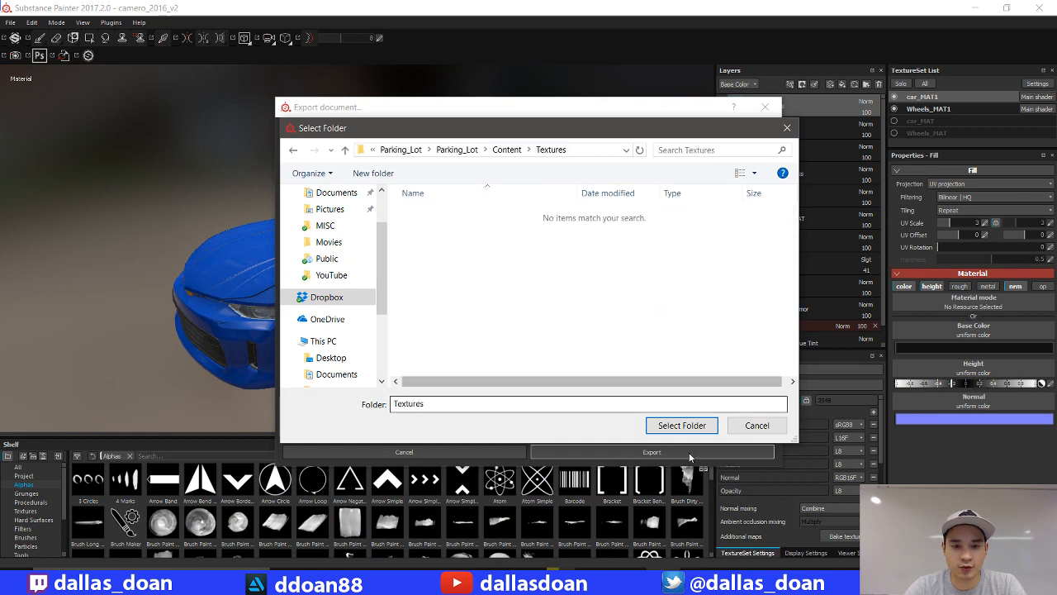
# - Set the export path to Content/Textures and view car_MAT1's output map configuration
pyautogui.click(680, 425)
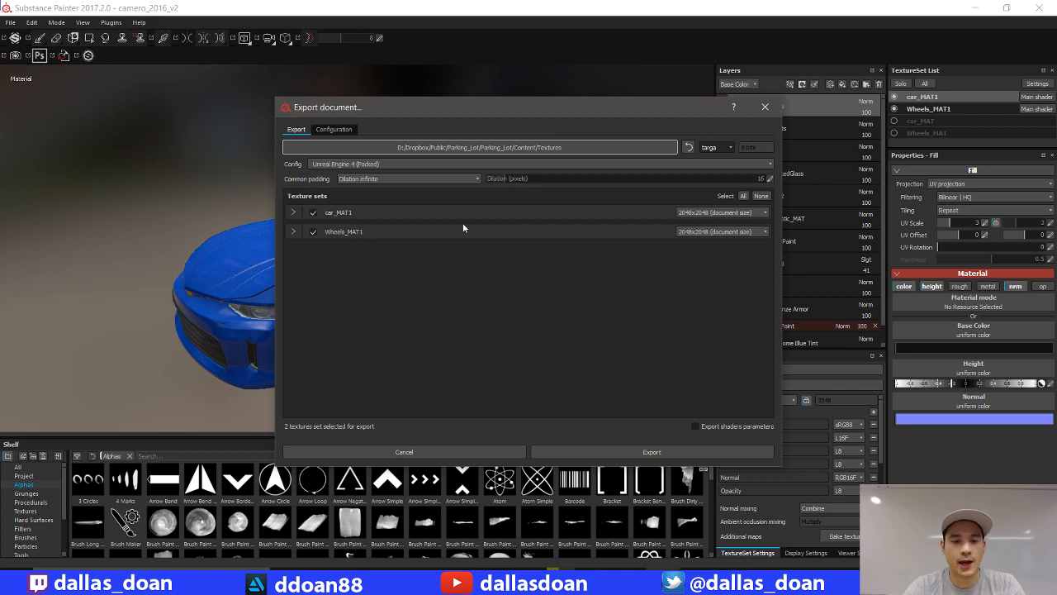
pyautogui.moveTo(440, 245)
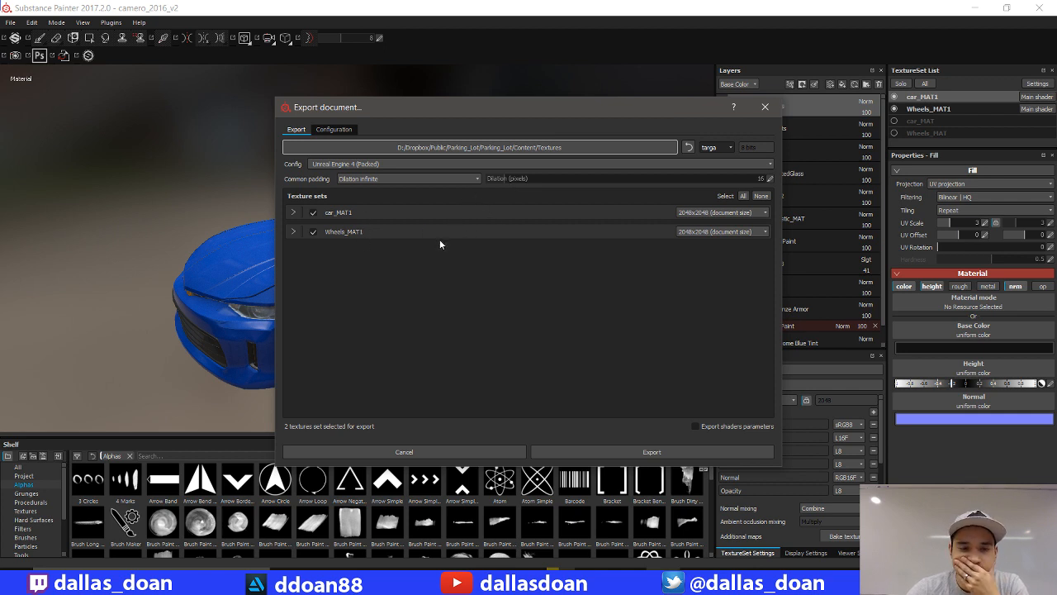
pyautogui.moveTo(301, 216)
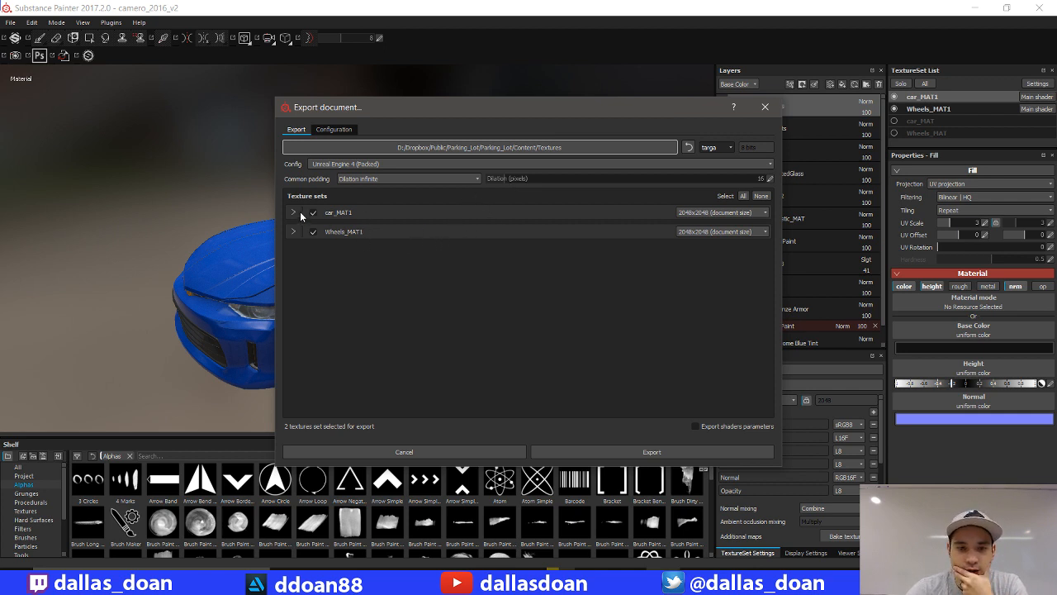
pyautogui.click(293, 213)
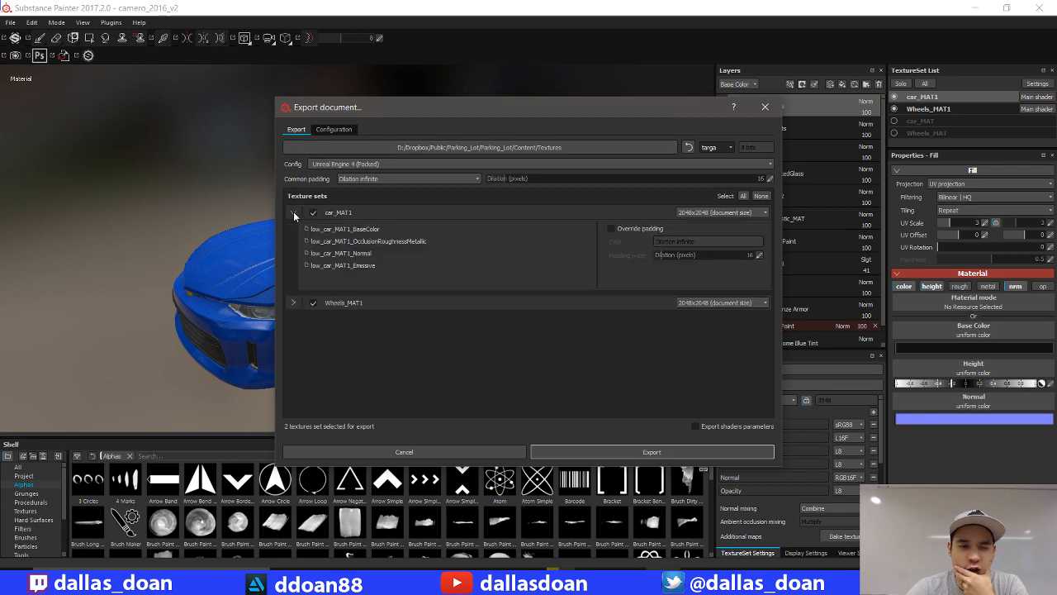
pyautogui.click(334, 128)
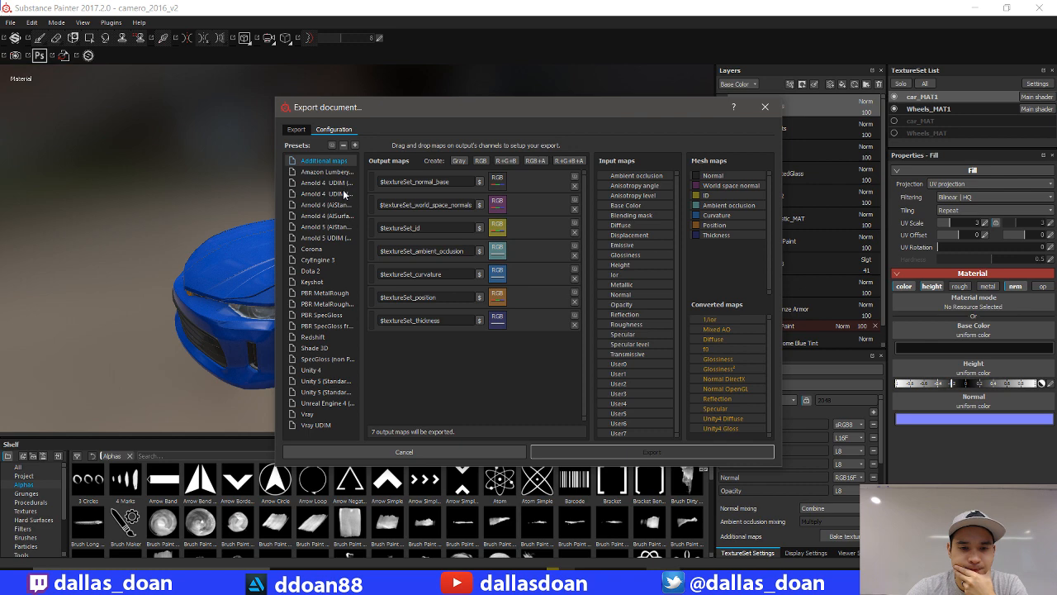
pyautogui.moveTo(514, 113)
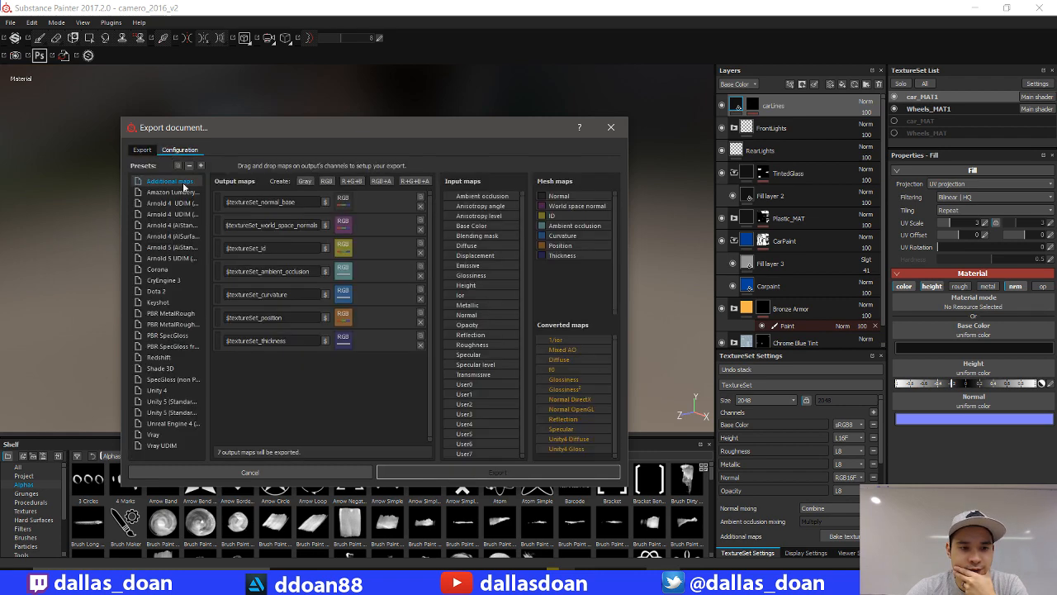
pyautogui.moveTo(161, 428)
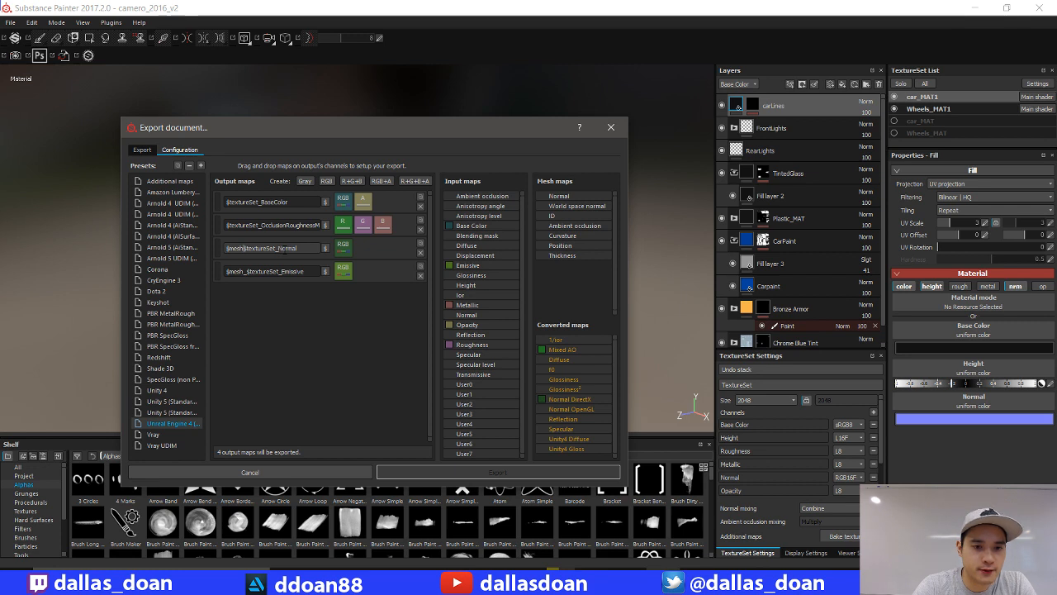
# - Review the Unreal Engine 4 (Packed) preset's output maps, then return to export settings
pyautogui.click(264, 248)
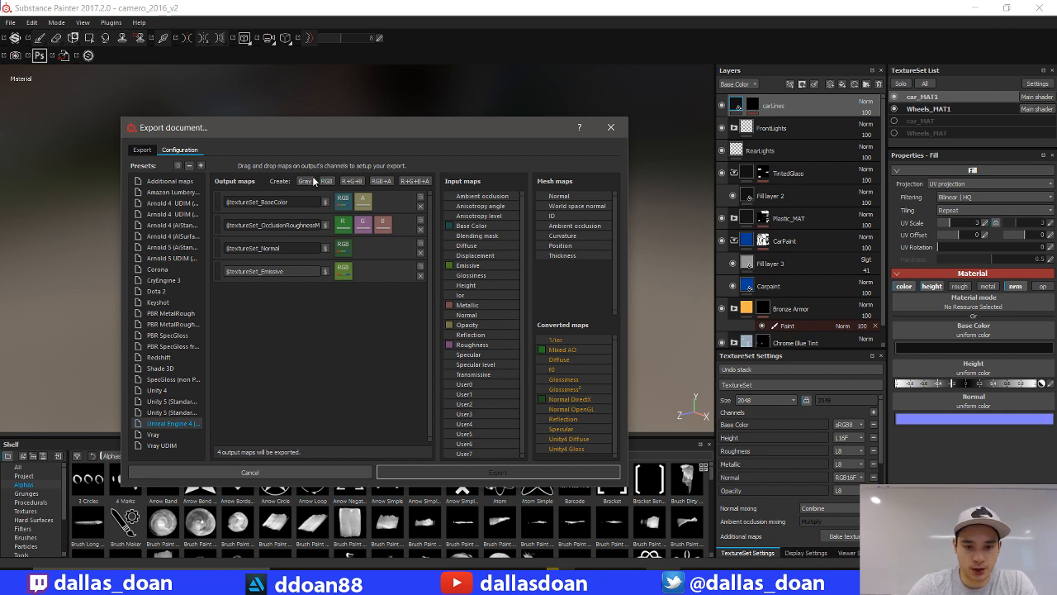
pyautogui.click(142, 149)
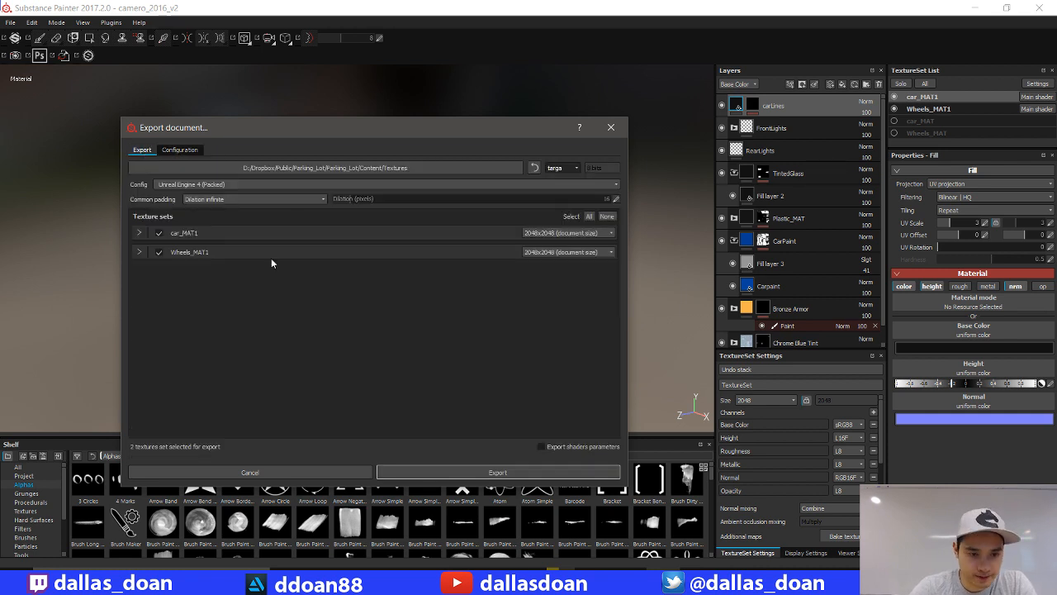
pyautogui.click(139, 232)
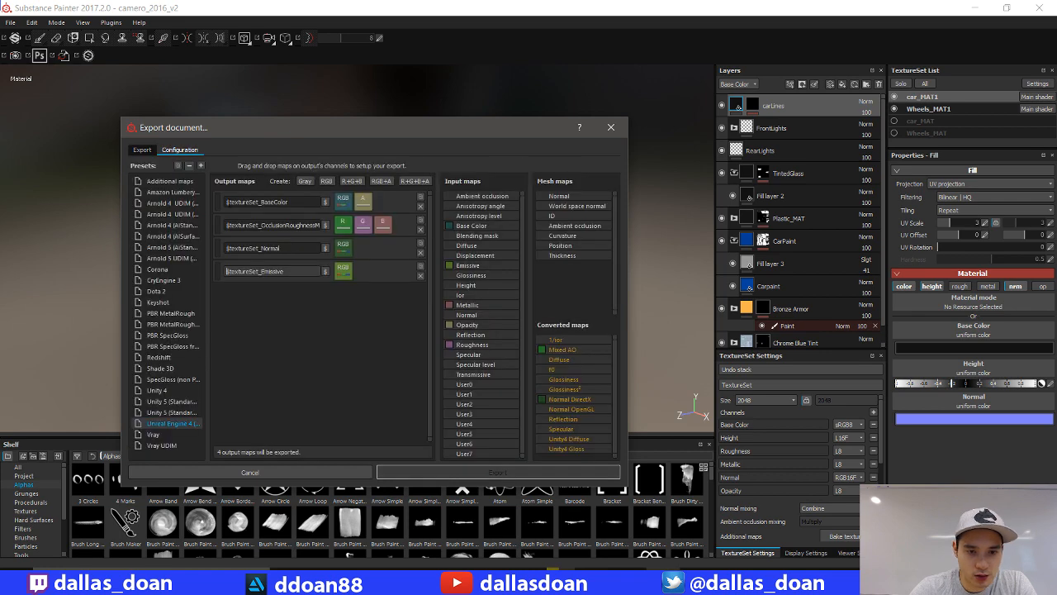
pyautogui.click(141, 149)
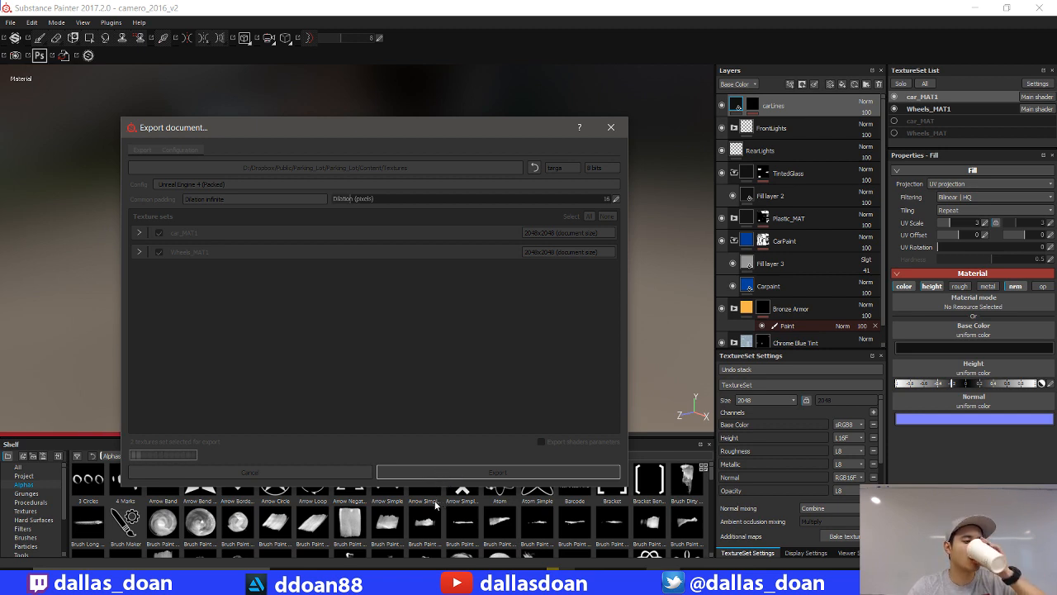
# - Export the targa maps and open their destination folder from the completion message
pyautogui.click(497, 471)
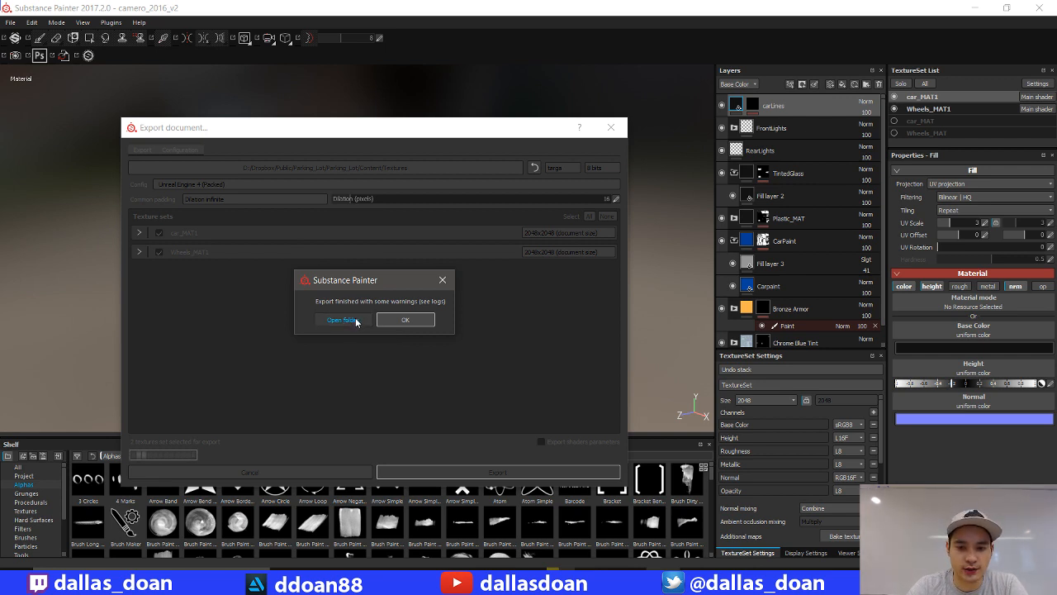
pyautogui.click(405, 320)
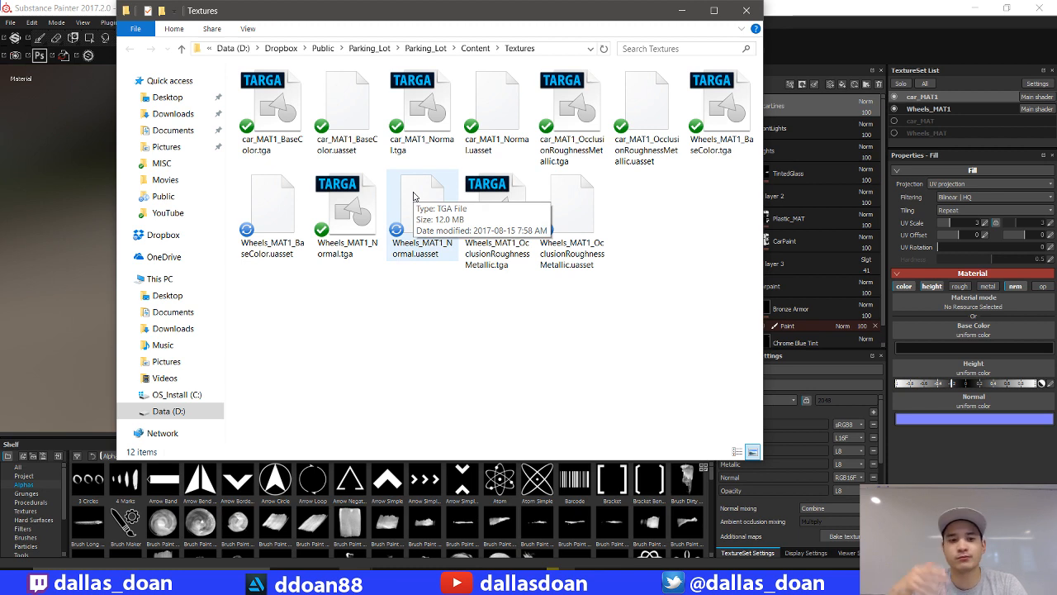
pyautogui.moveTo(774, 54)
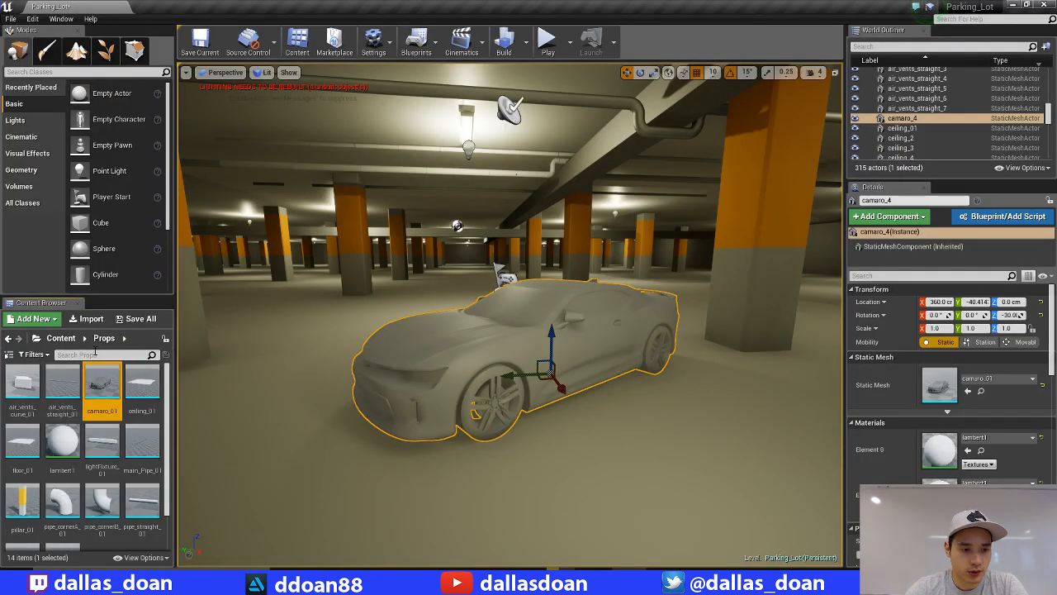
# - Browse to the Textures folder to compare TGA maps with the imported uassets
pyautogui.click(109, 338)
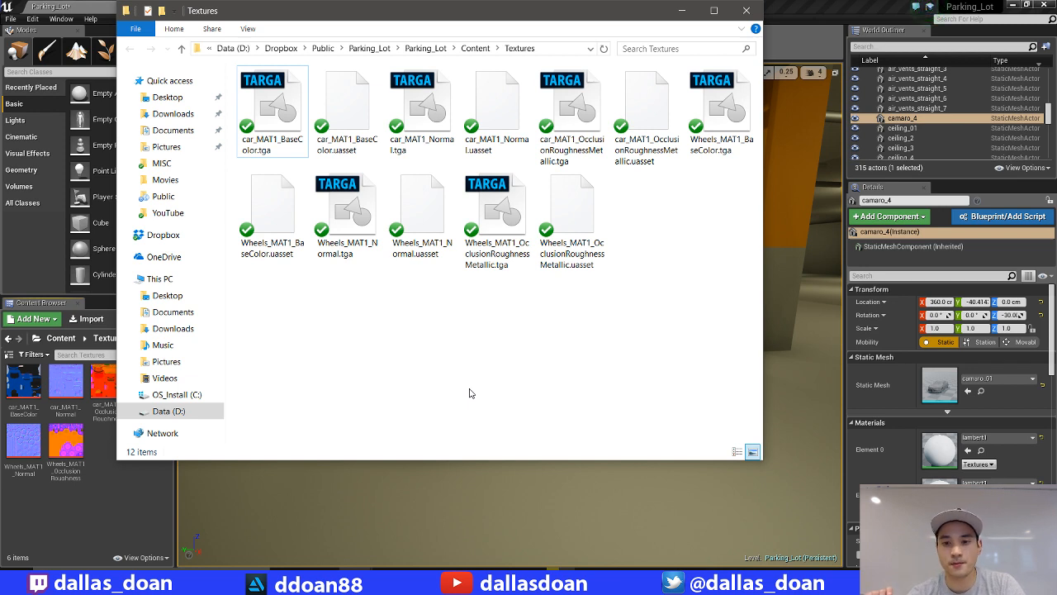
pyautogui.moveTo(789, 6)
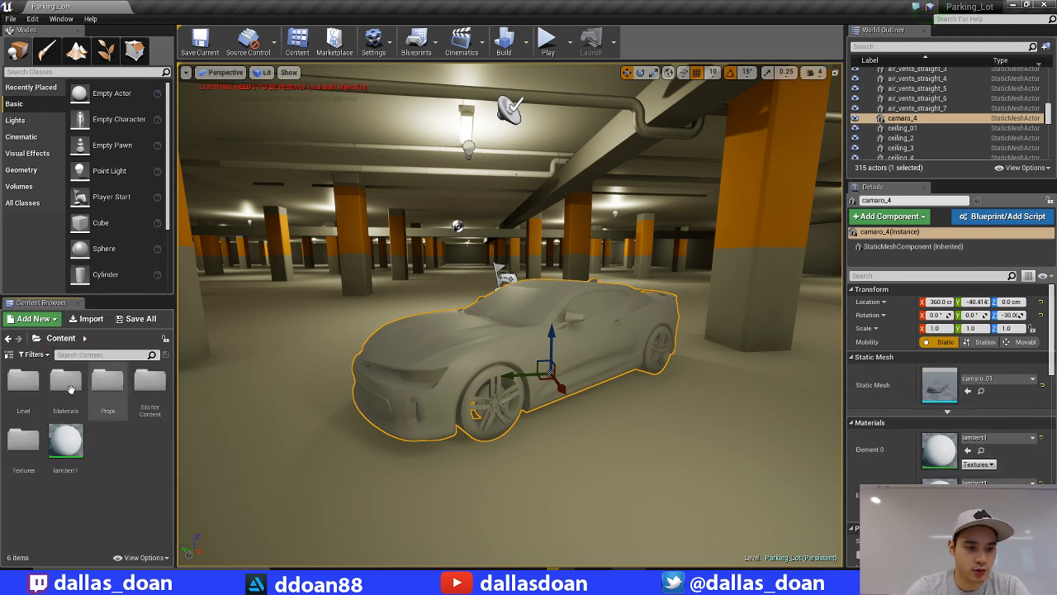
# - Open CarBody_MAT from the Materials folder in the Material Editor
pyautogui.click(65, 338)
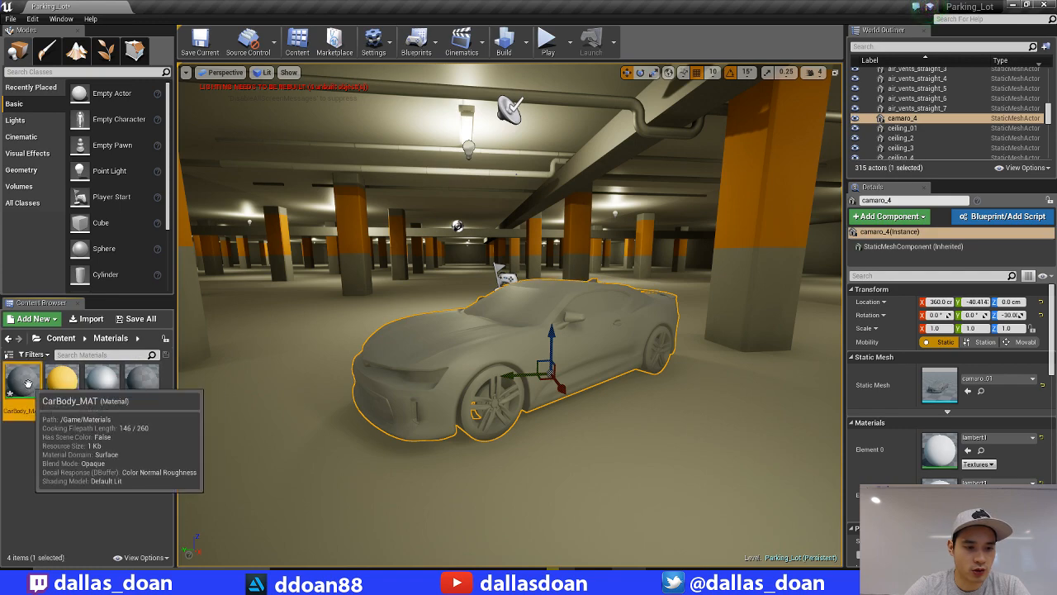
pyautogui.doubleClick(22, 376)
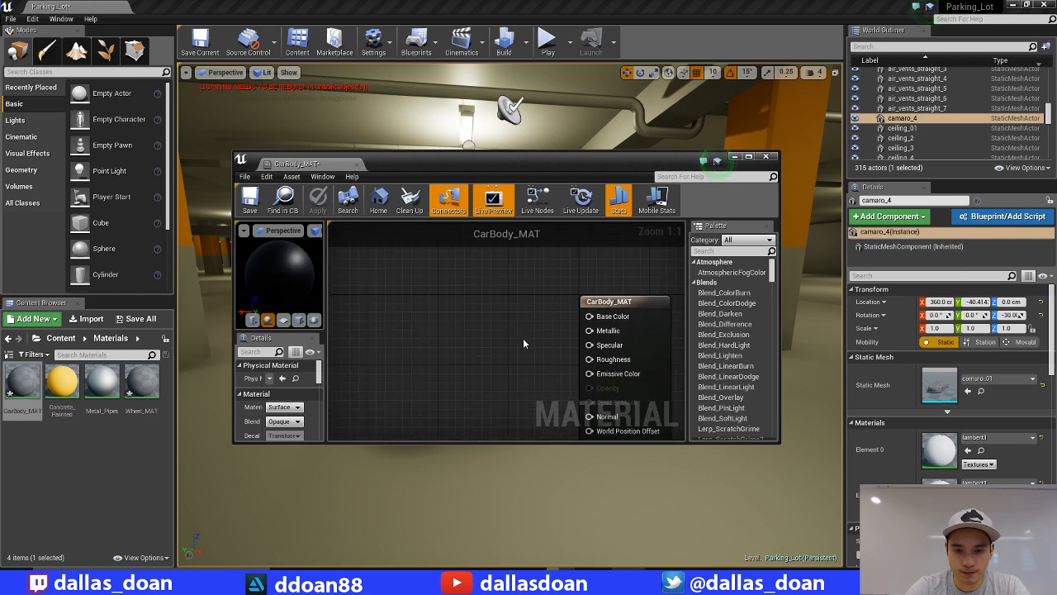
pyautogui.scroll(-3)
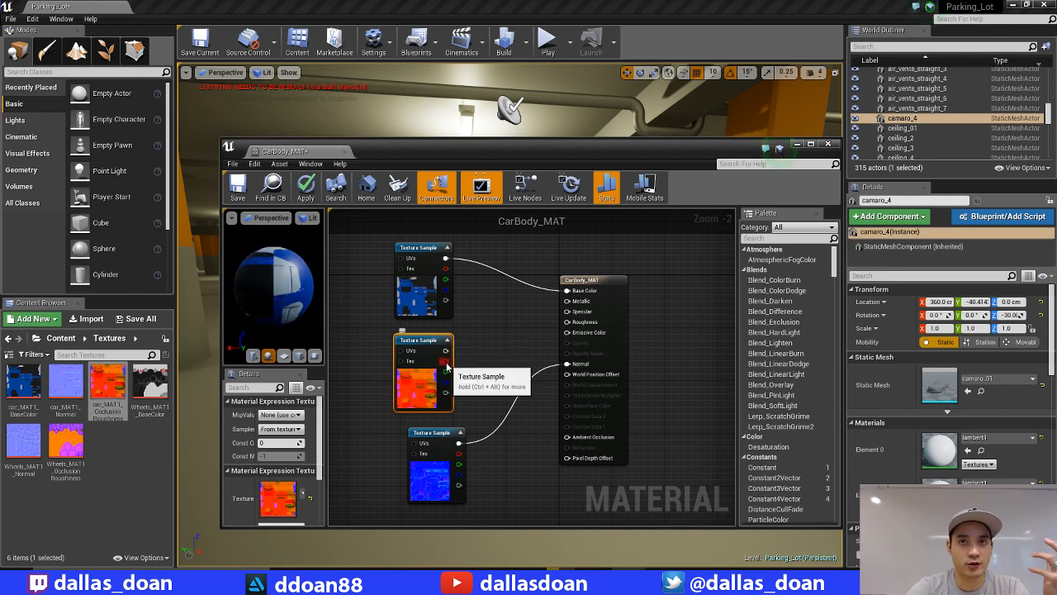
pyautogui.moveTo(489, 369)
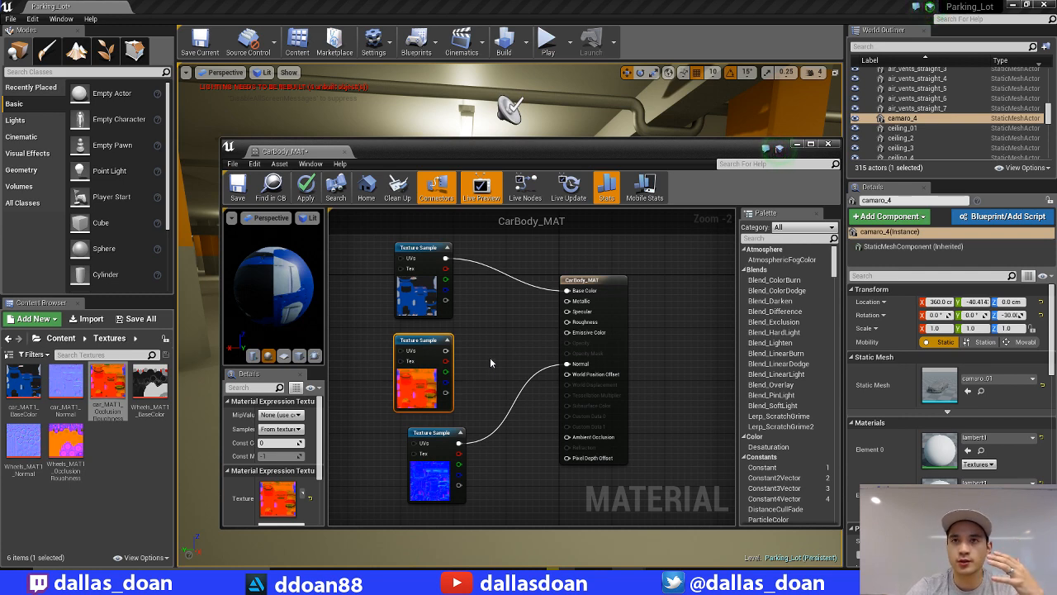
pyautogui.moveTo(450, 368)
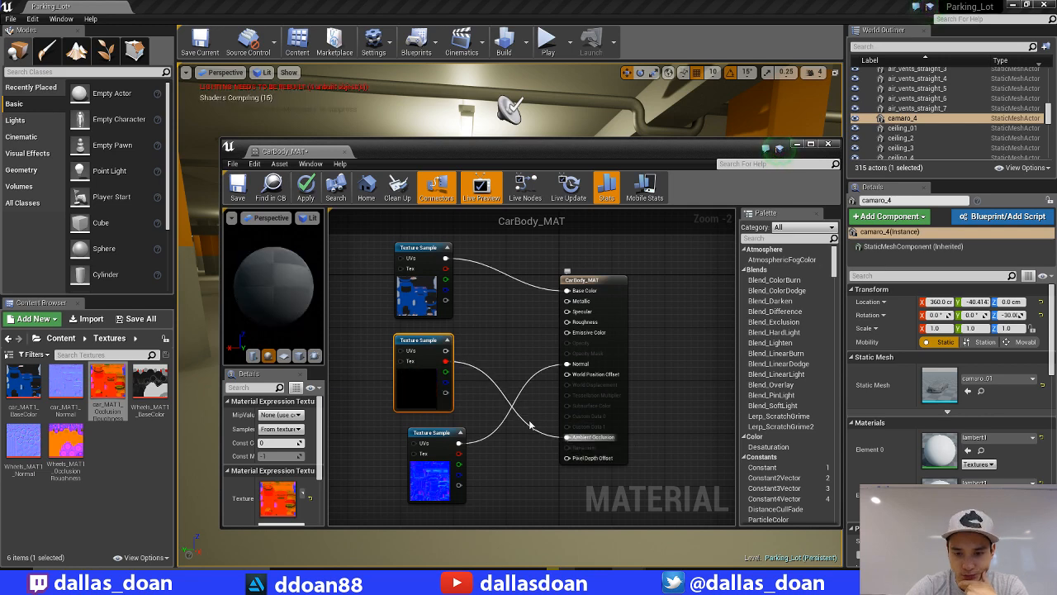
pyautogui.moveTo(446, 374)
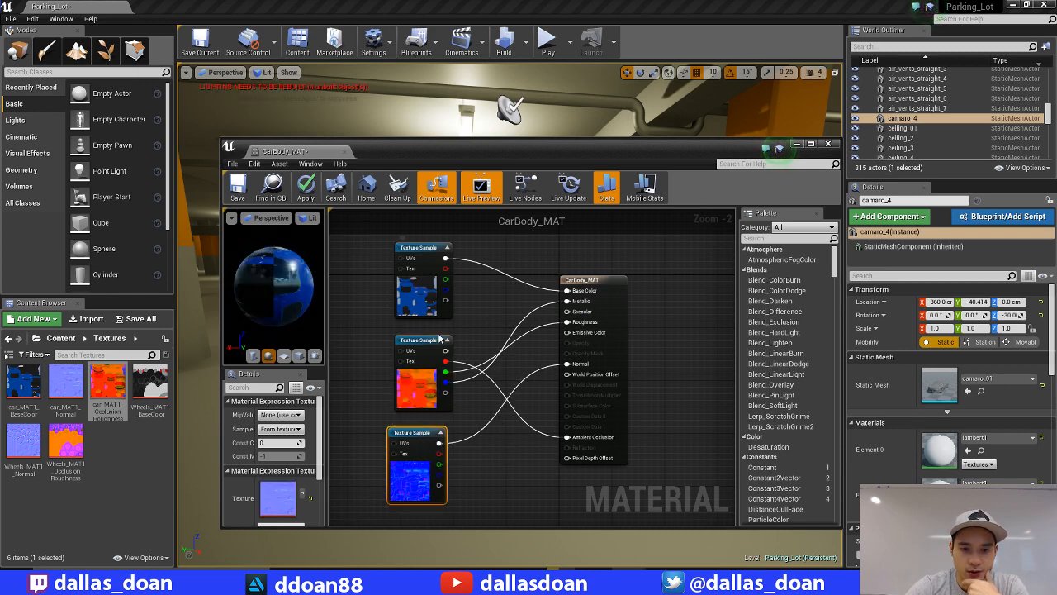
pyautogui.moveTo(237, 187)
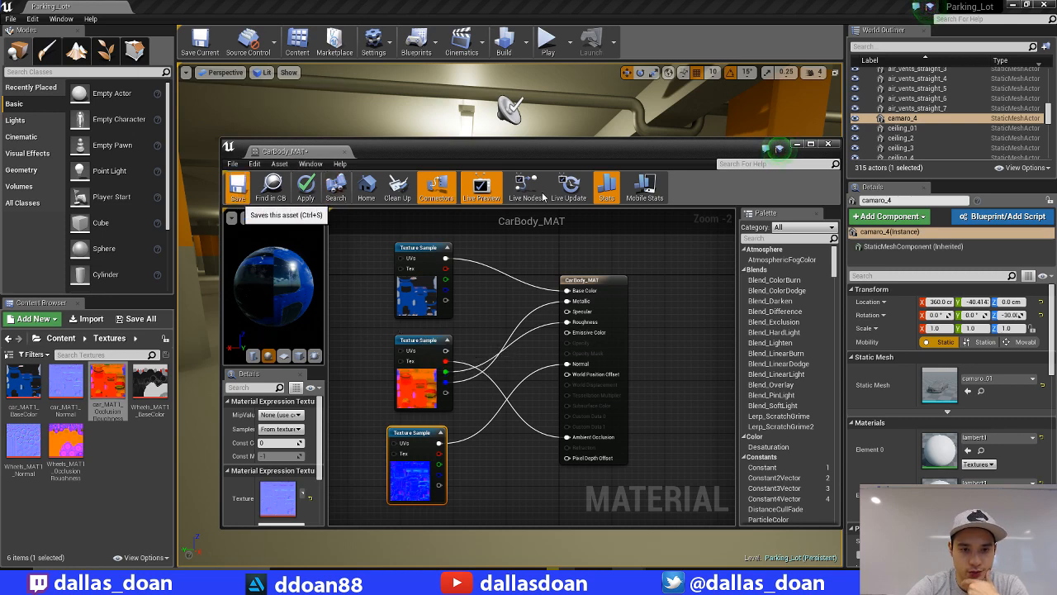
pyautogui.moveTo(361, 316)
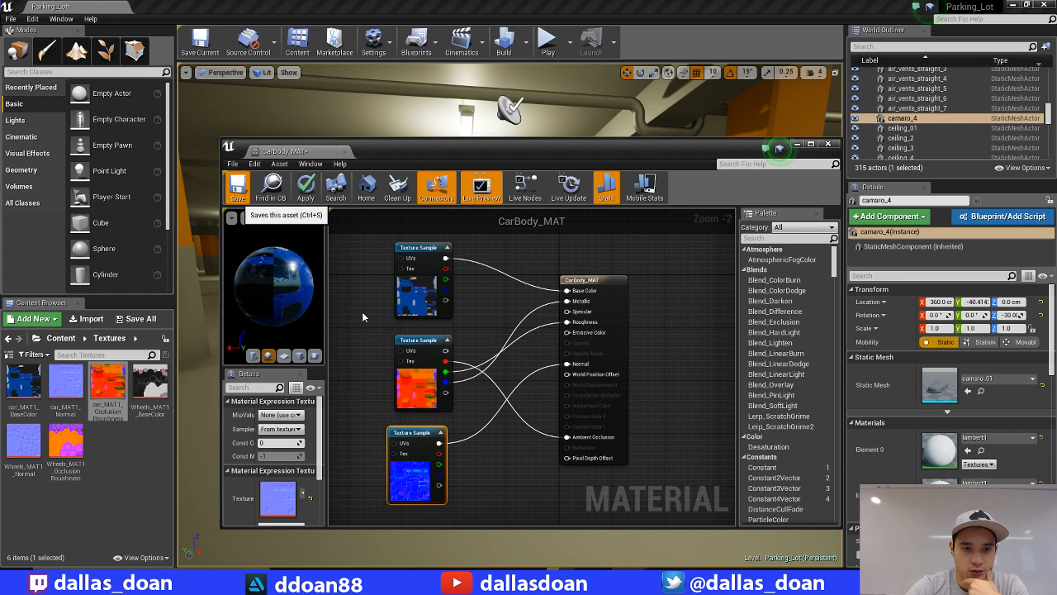
# - Save CarBody_MAT with its BaseColor, packed ORM and Normal textures wired in
pyautogui.click(237, 187)
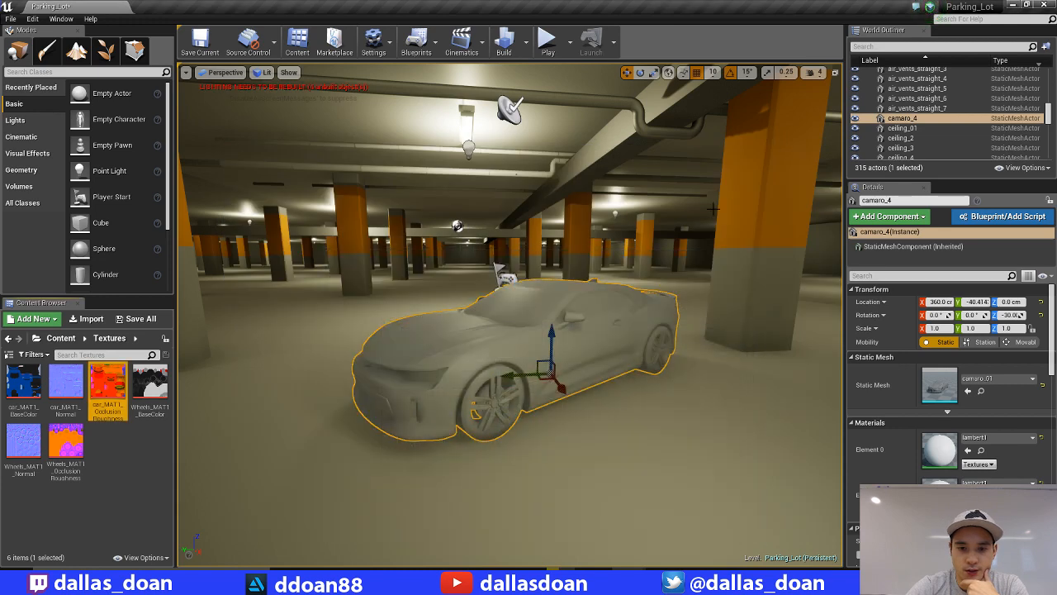
pyautogui.moveTo(631, 322)
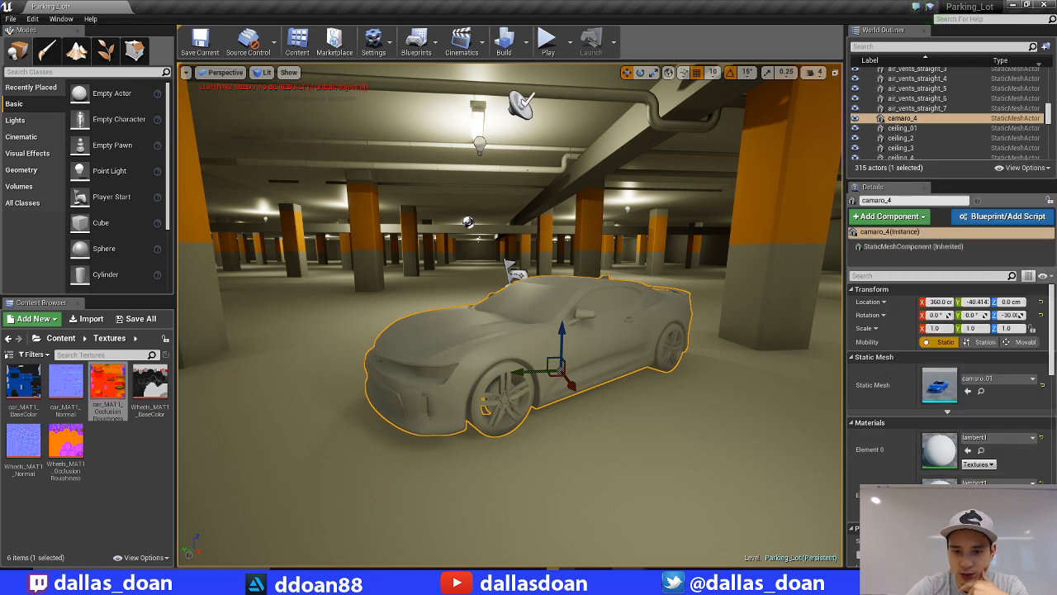
pyautogui.moveTo(987, 437)
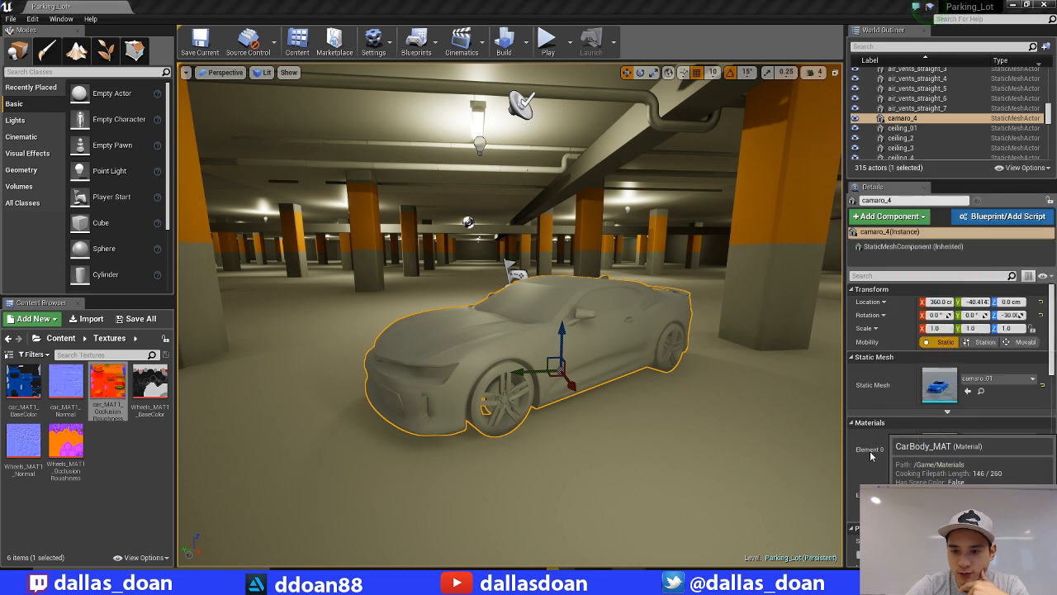
pyautogui.moveTo(843, 439)
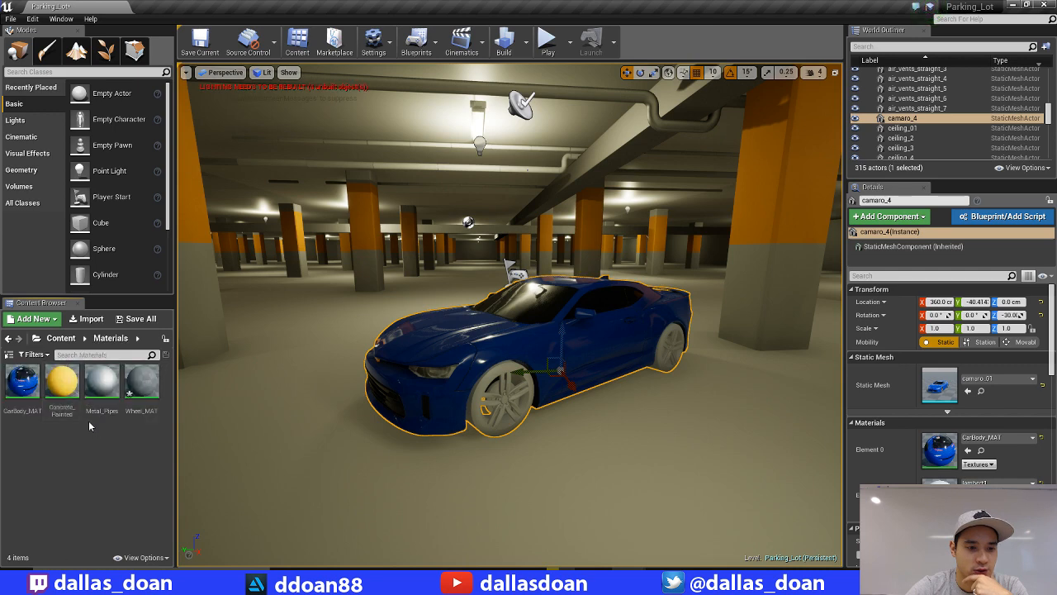
# - Open Wheel_MAT from the Content Browser in the material editor
pyautogui.doubleClick(140, 380)
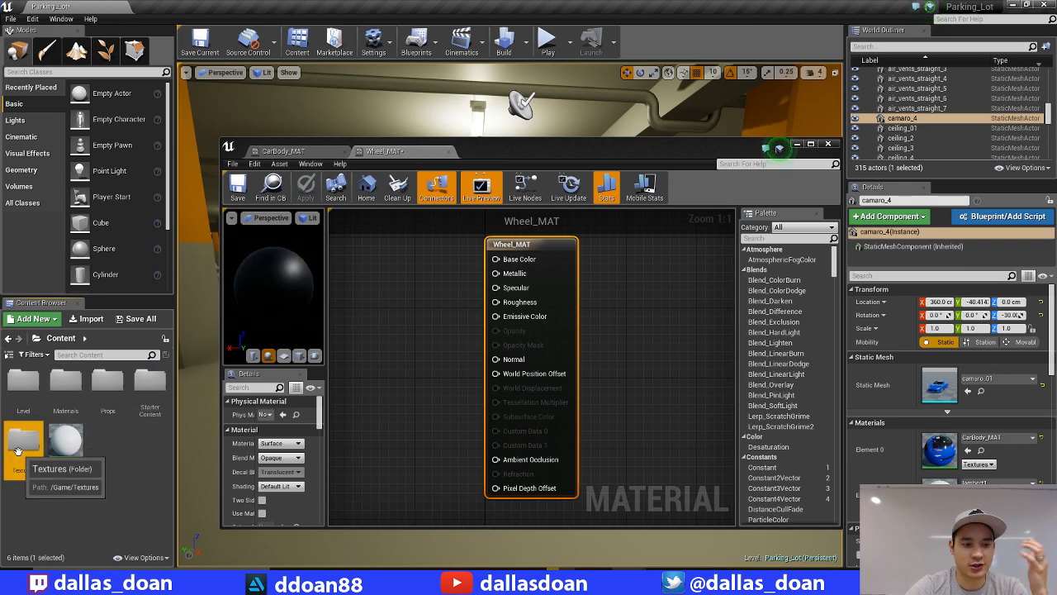
# - Wire three Wheels_MAT1 textures into Wheel_MAT, close it, and search slot materials for 'wheel'
pyautogui.doubleClick(23, 440)
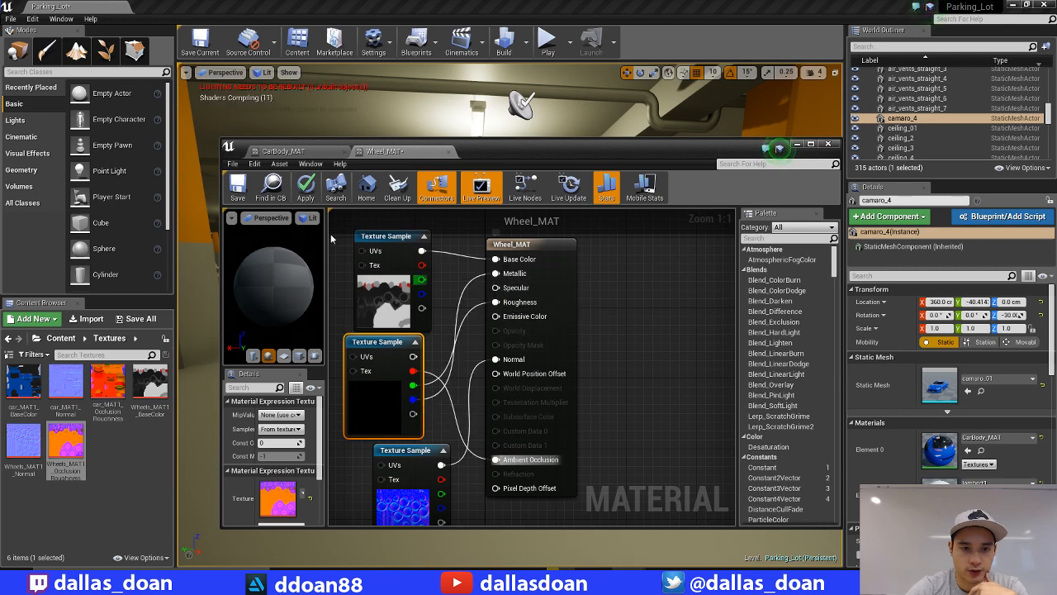
pyautogui.moveTo(237, 187)
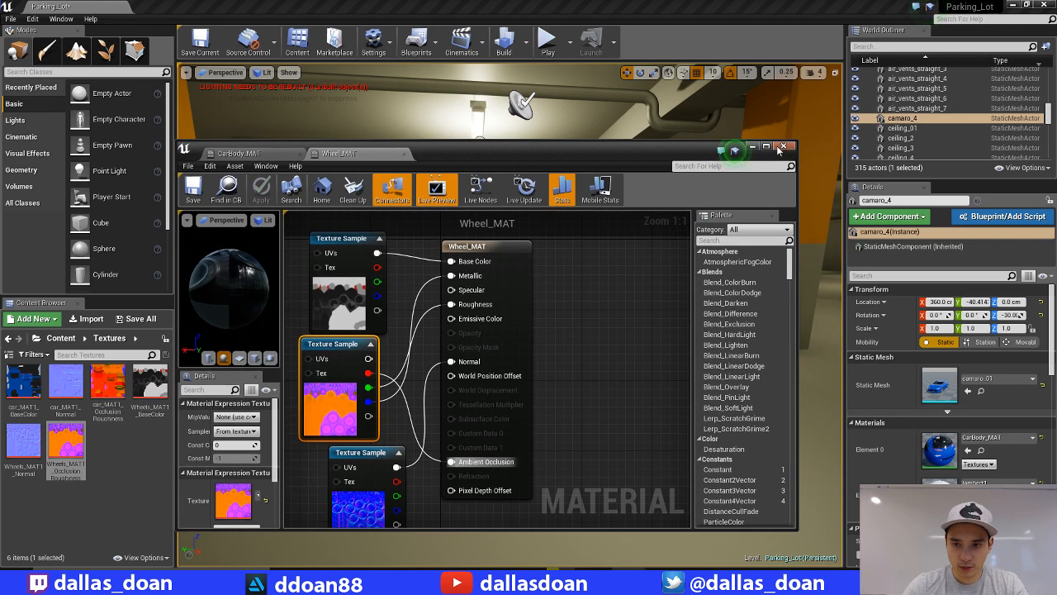
pyautogui.click(782, 147)
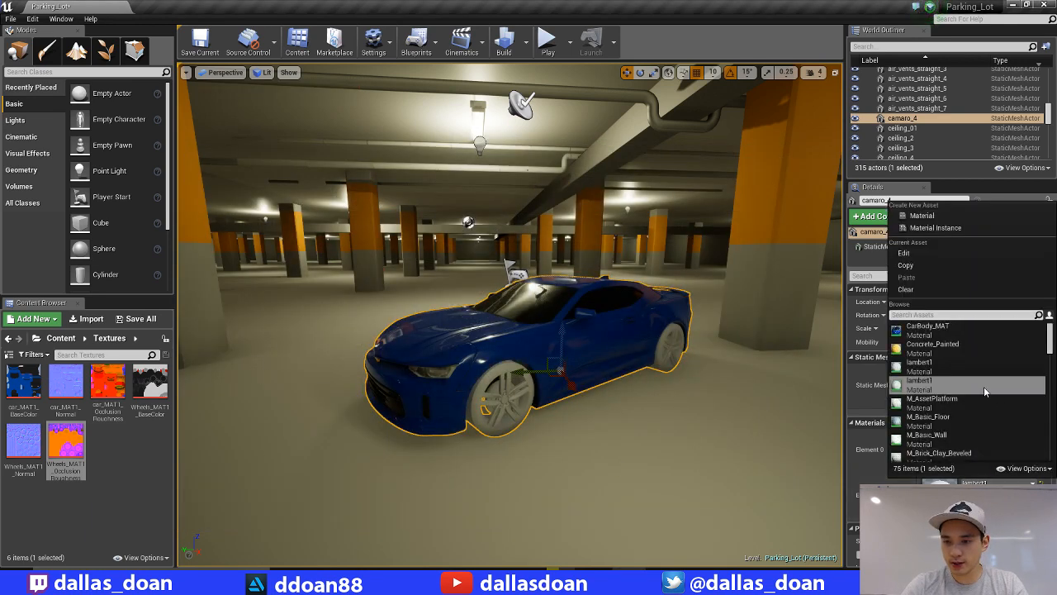
pyautogui.write('wheel')
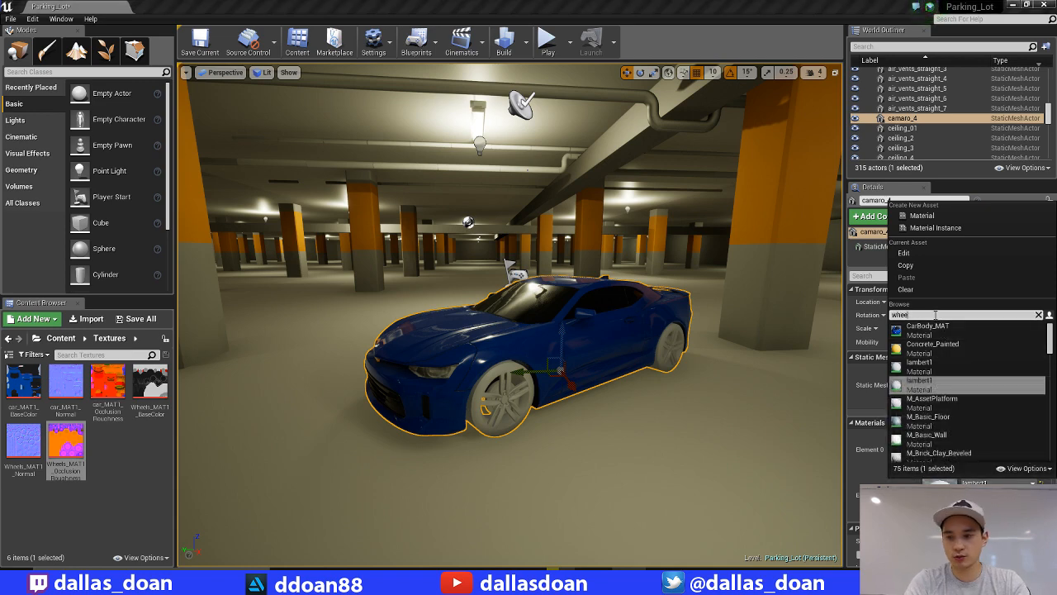